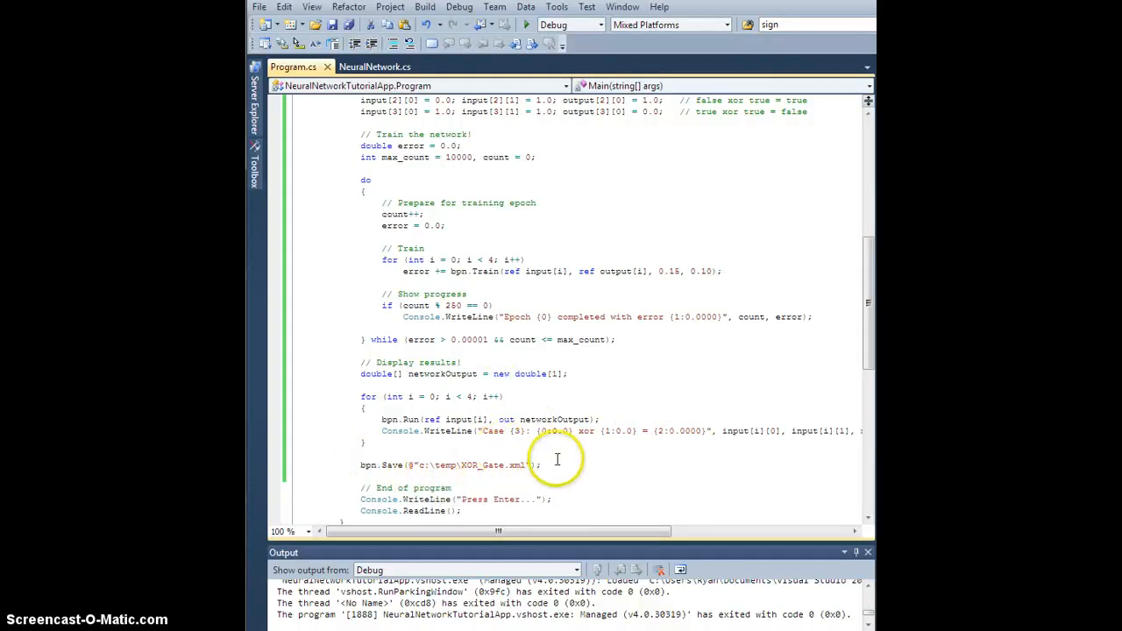
# Run NeuralNetworkTutorialApp to print training epoch errors and the four XOR results
pyautogui.doubleClick(393, 465)
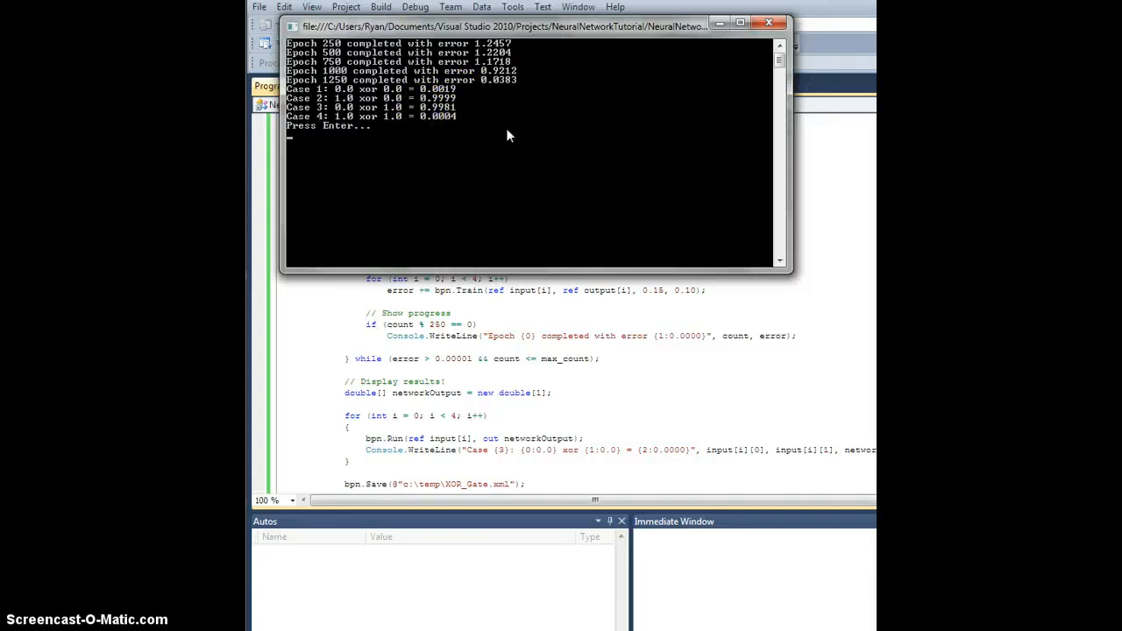
# Show C:\temp\XOR_Gate.xml in Internet Explorer, collapsing and re-expanding its Layers node
pyautogui.click(768, 23)
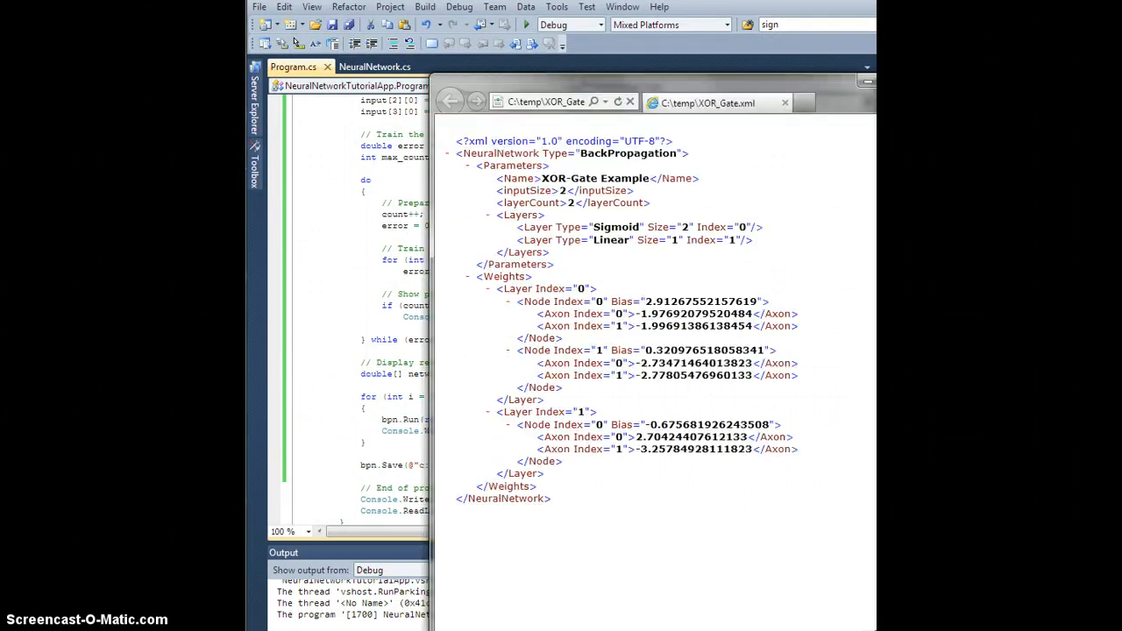
pyautogui.click(488, 215)
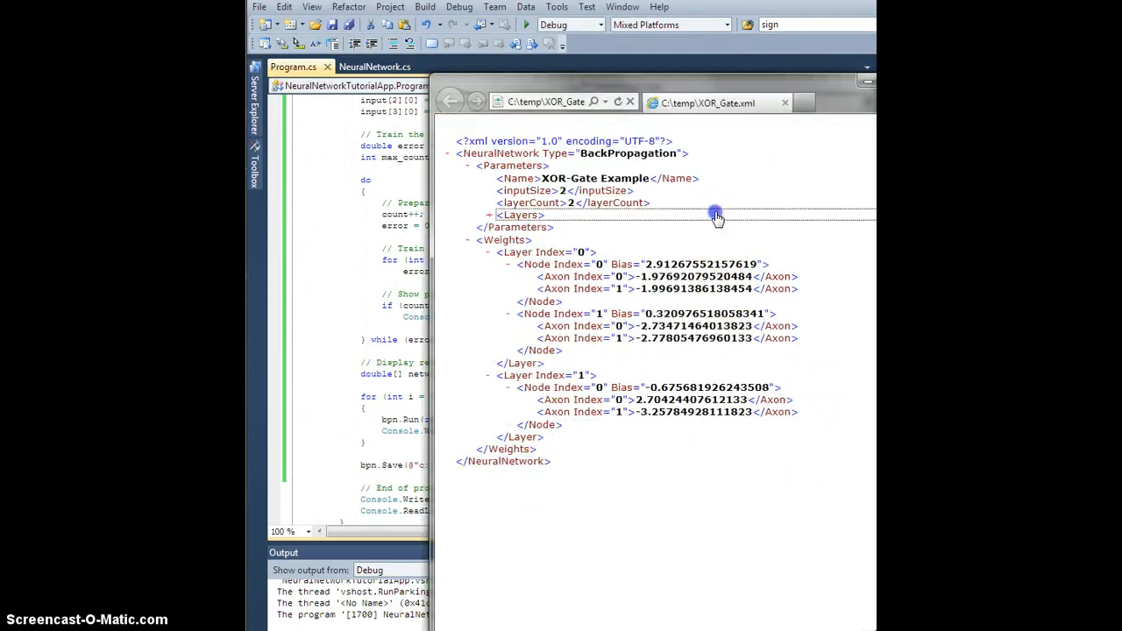
pyautogui.click(489, 215)
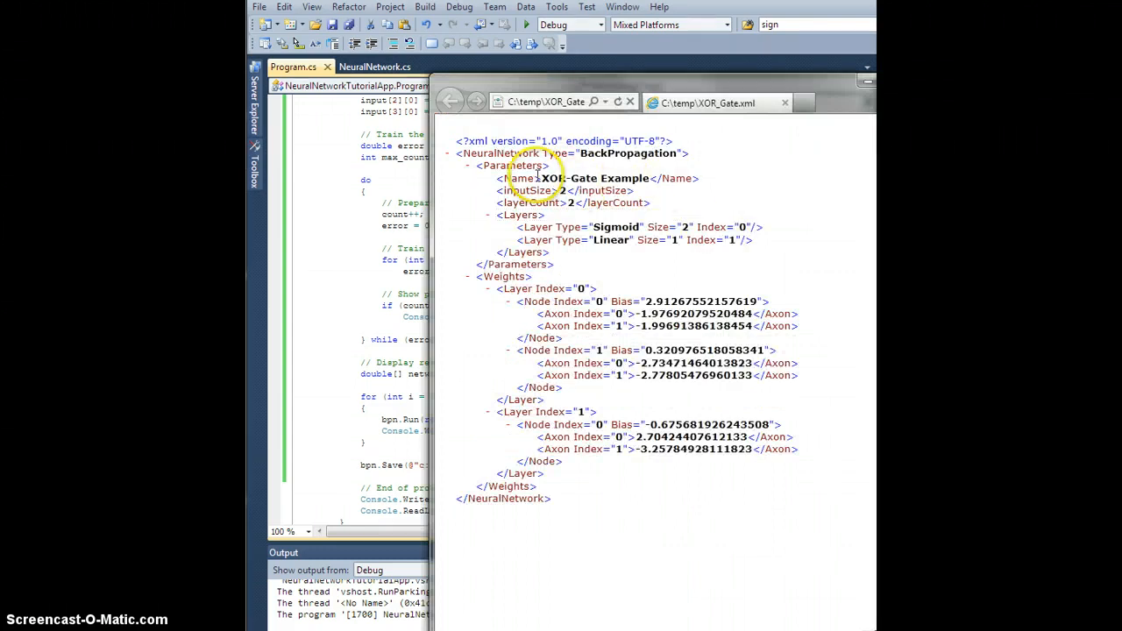
pyautogui.moveTo(653, 222)
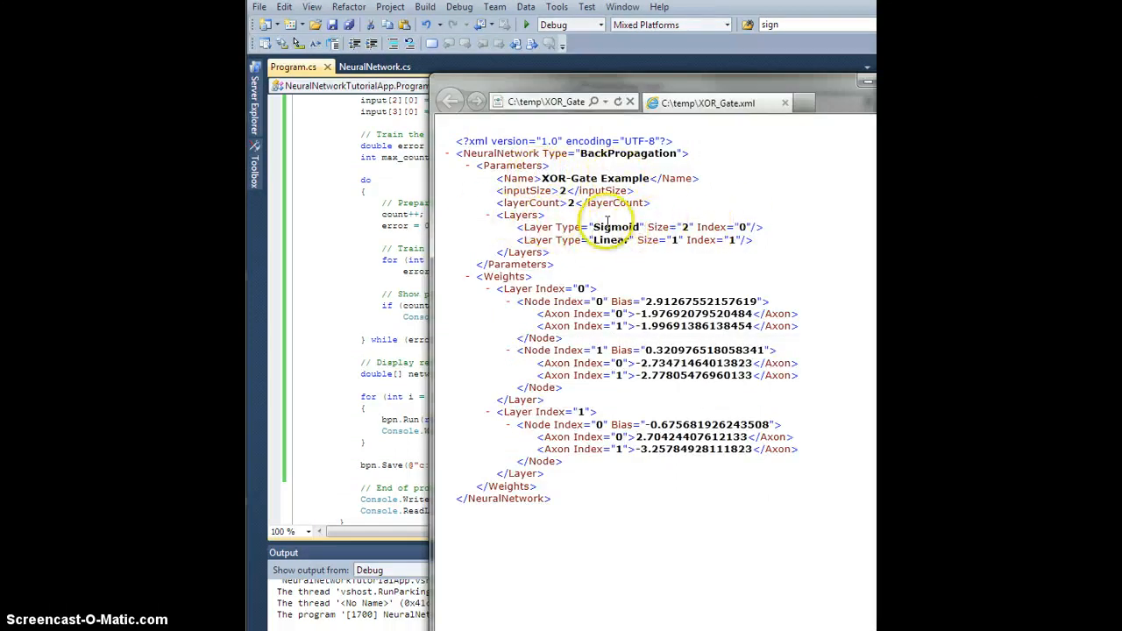
pyautogui.moveTo(660, 308)
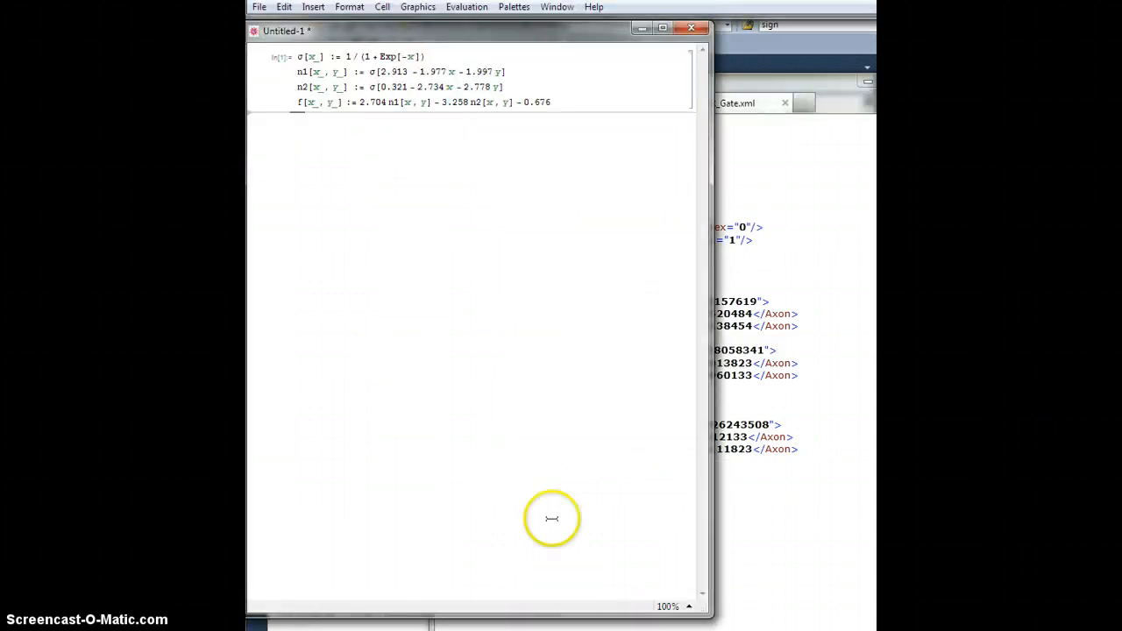
pyautogui.moveTo(298, 135)
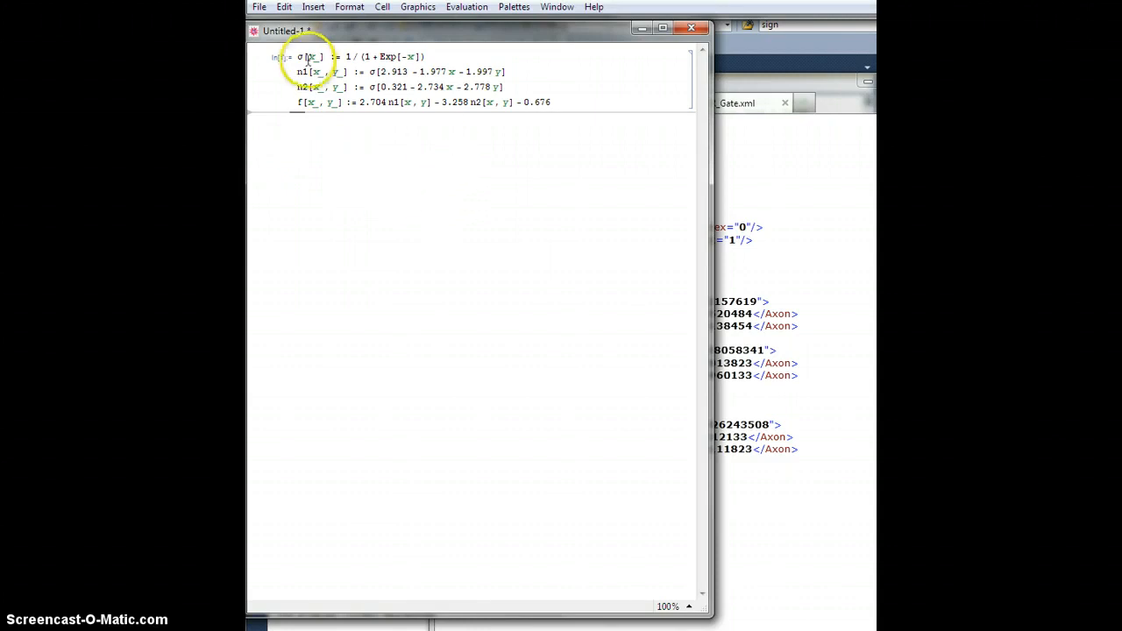
# Highlight the sigmoid σ definition and the n1 function name in the notebook
pyautogui.moveTo(298, 56); pyautogui.dragTo(426, 56)
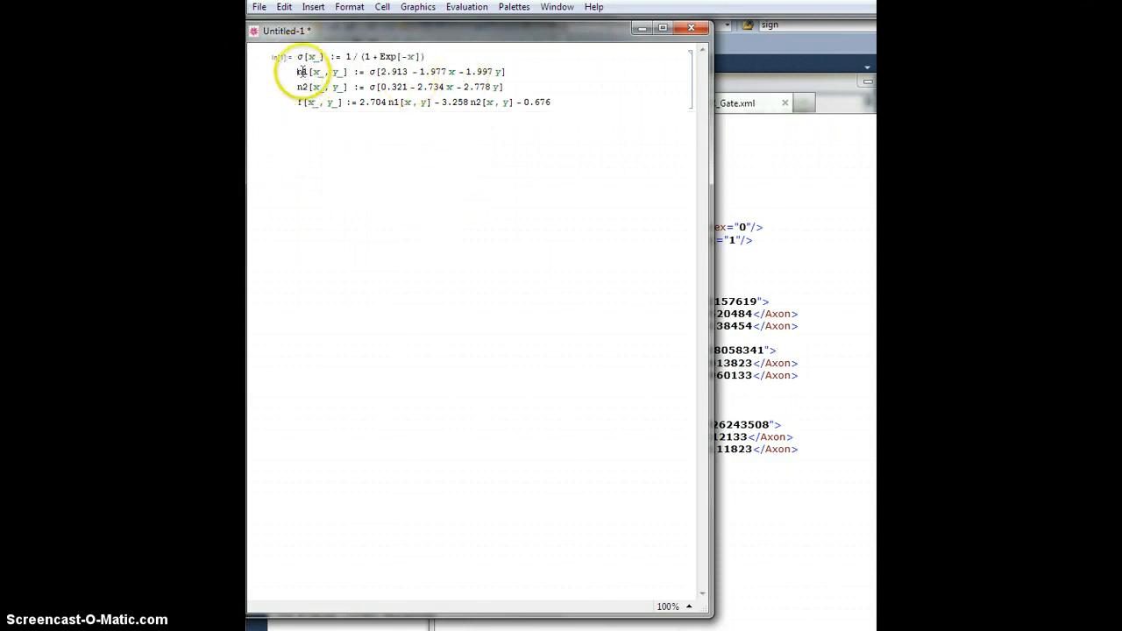
pyautogui.doubleClick(307, 72)
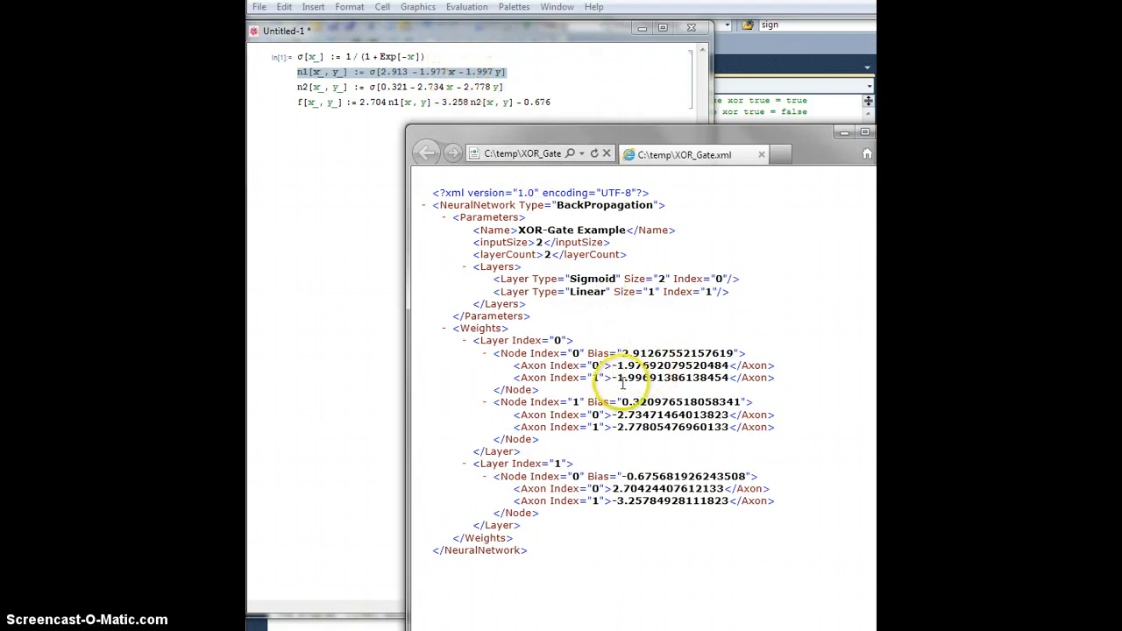
pyautogui.moveTo(627, 390)
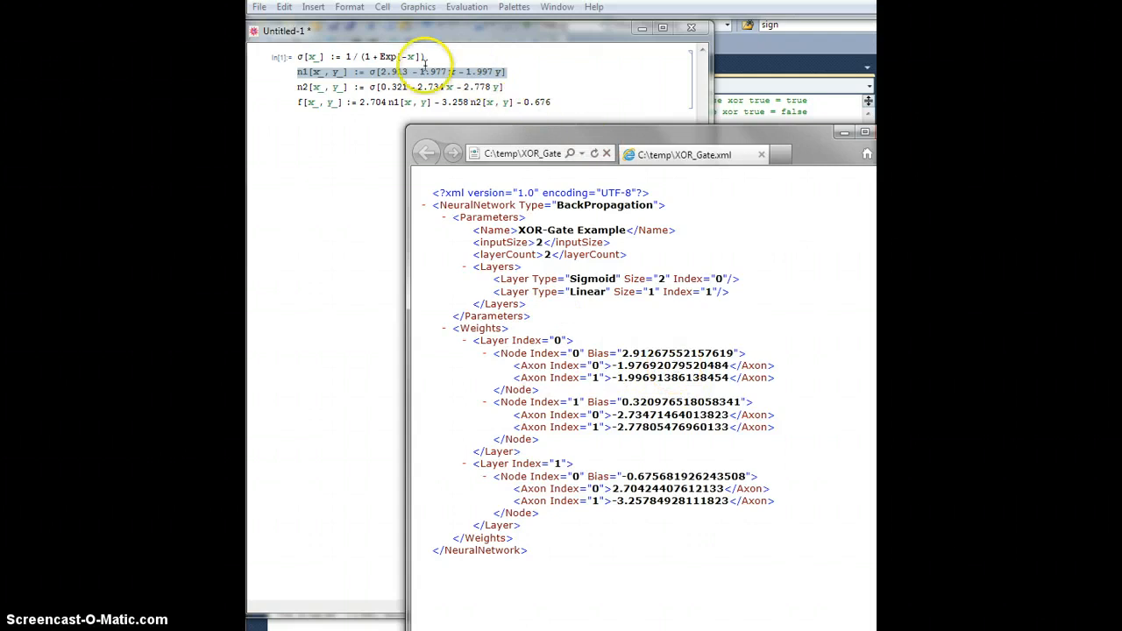
pyautogui.moveTo(613, 87)
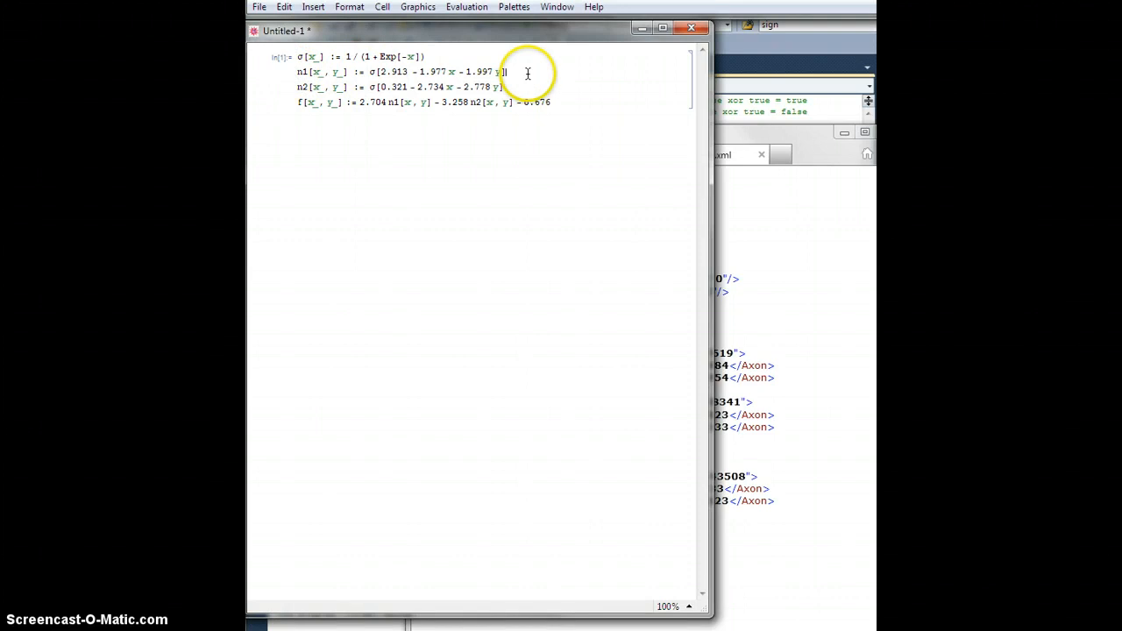
# Enter Plot3D[f[x, y], {x, 0, 1}, {y, 0, 1}, Filling -> Bottom] below the definitions
pyautogui.tripleClick(399, 86)
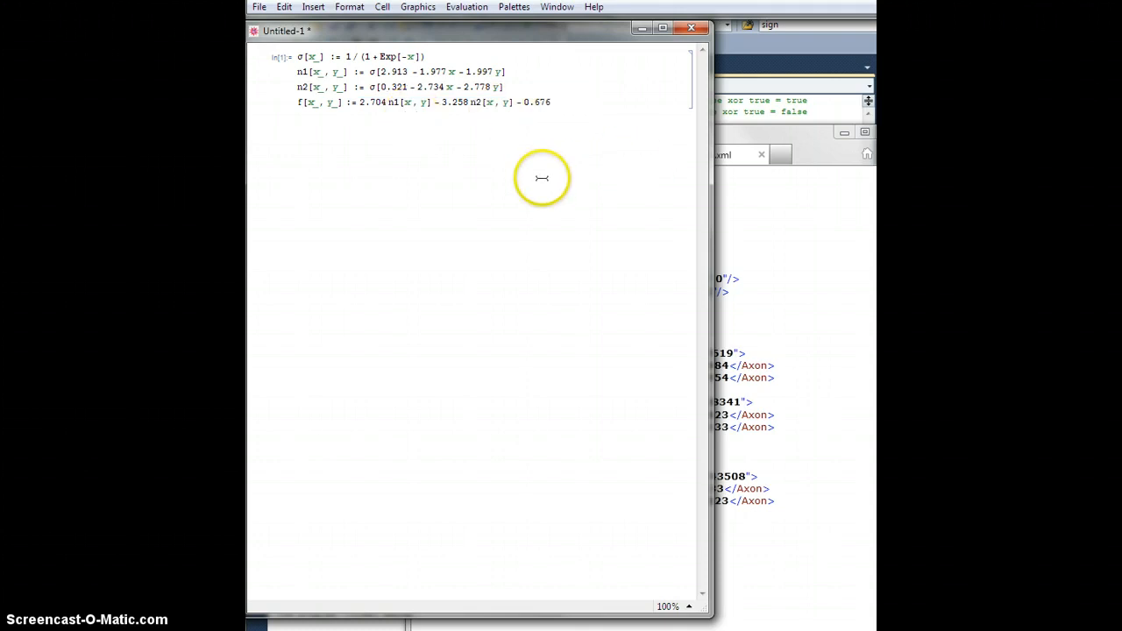
pyautogui.write('Plot')
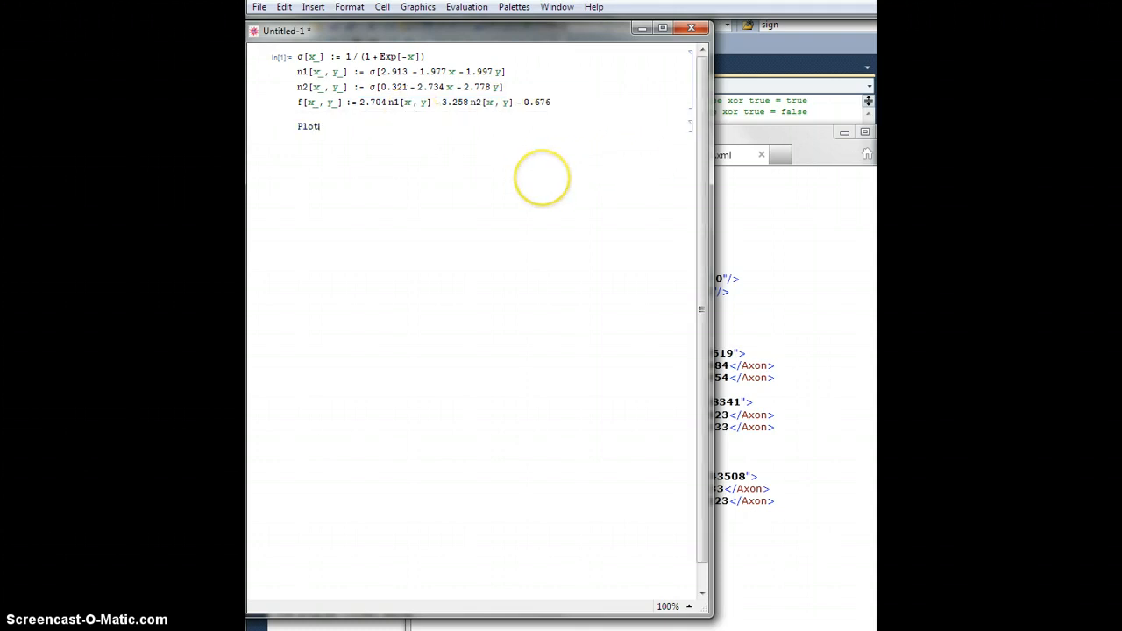
pyautogui.write('3D[f[x, y')
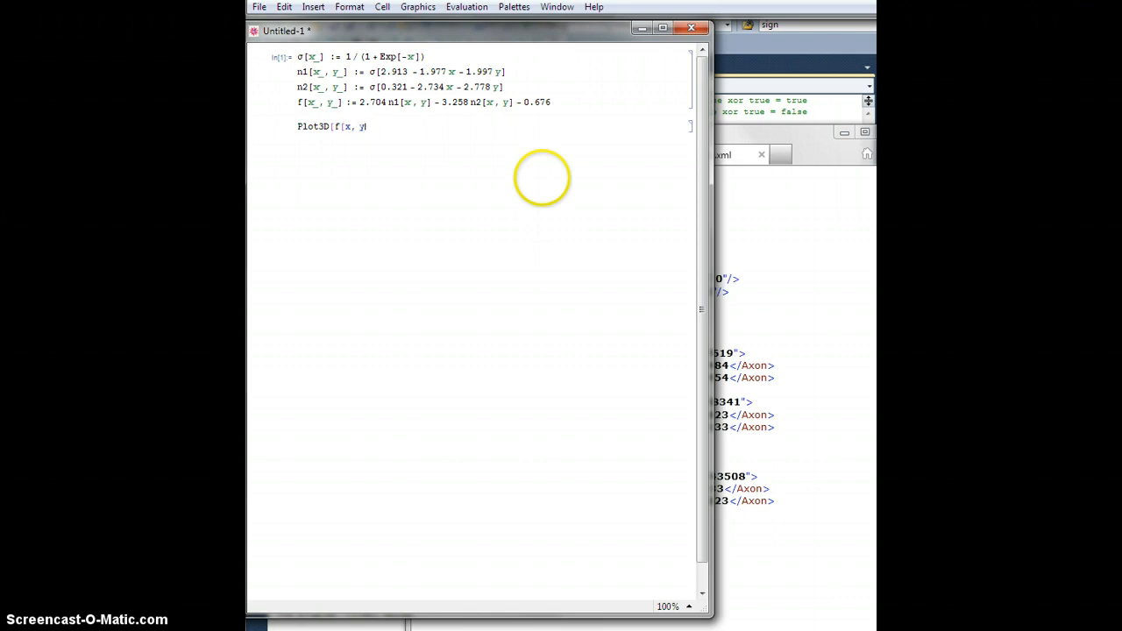
pyautogui.write(', (')
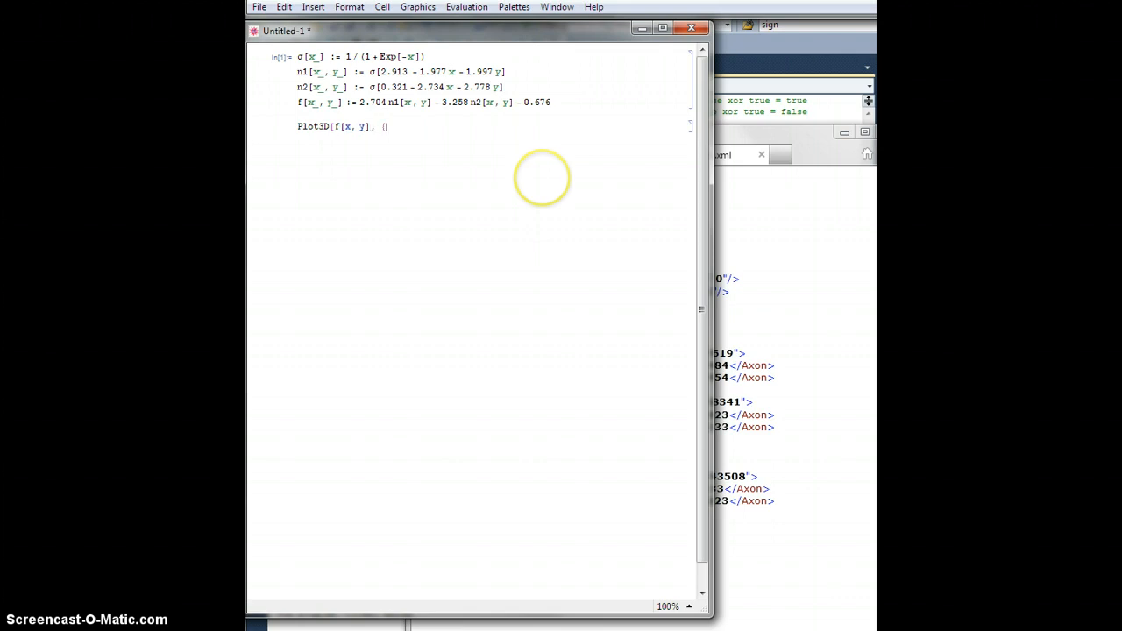
pyautogui.write('x, 0, 1}, {y, 0, 1}, Filling ->')
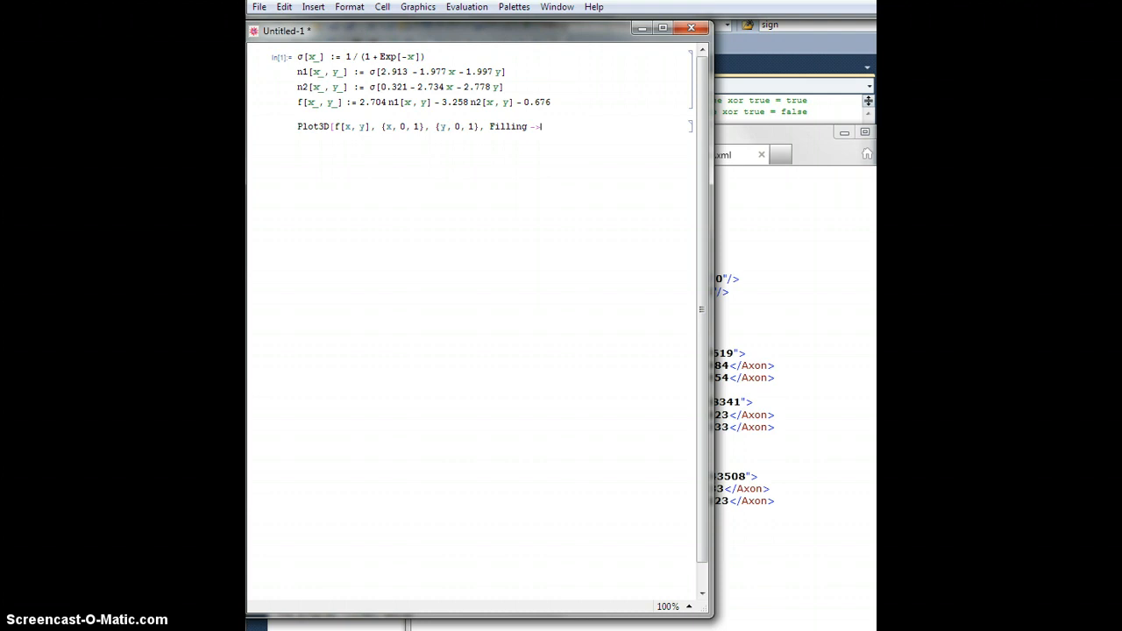
pyautogui.write('Bottom]')
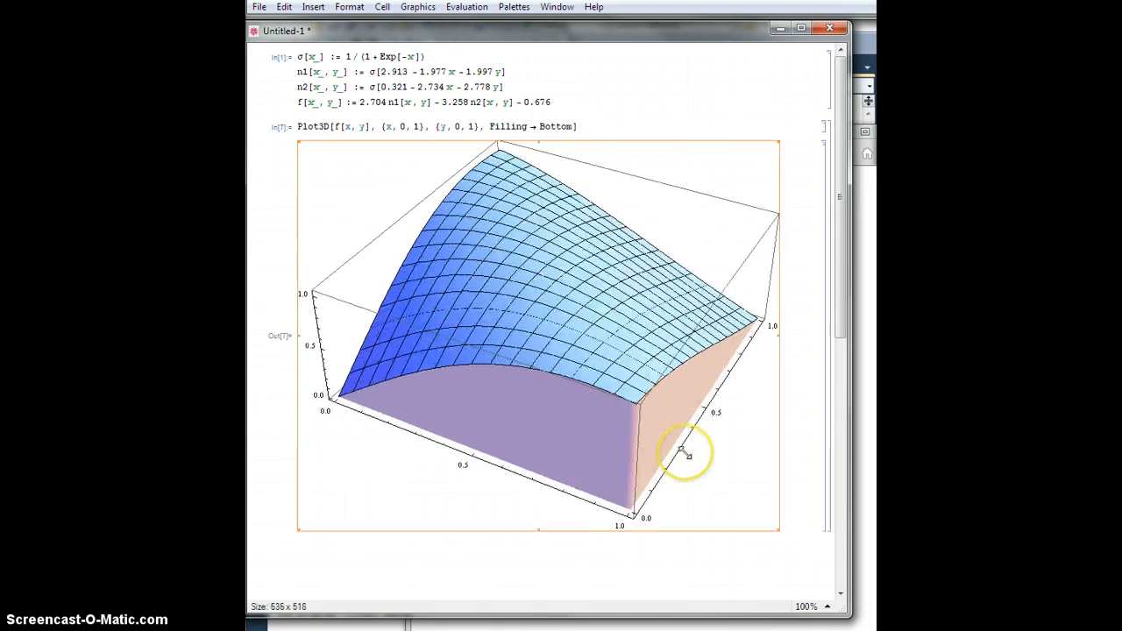
# Rotate the filled surface to view its peak, ridge and top side
pyautogui.moveTo(684, 451); pyautogui.dragTo(605, 438)
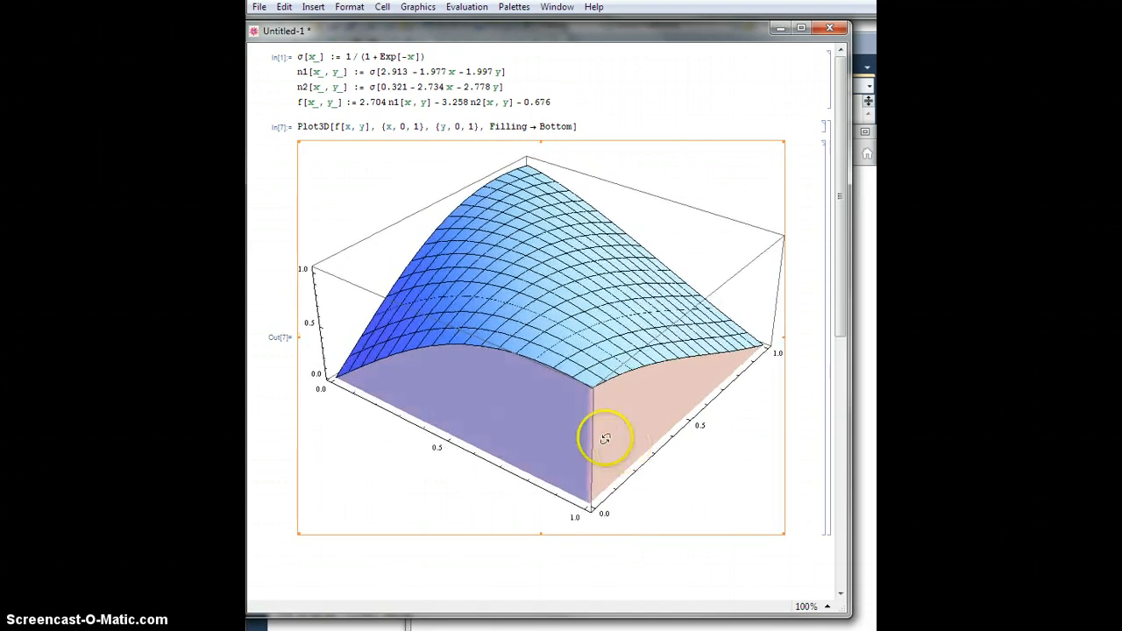
pyautogui.moveTo(605, 438); pyautogui.dragTo(446, 555)
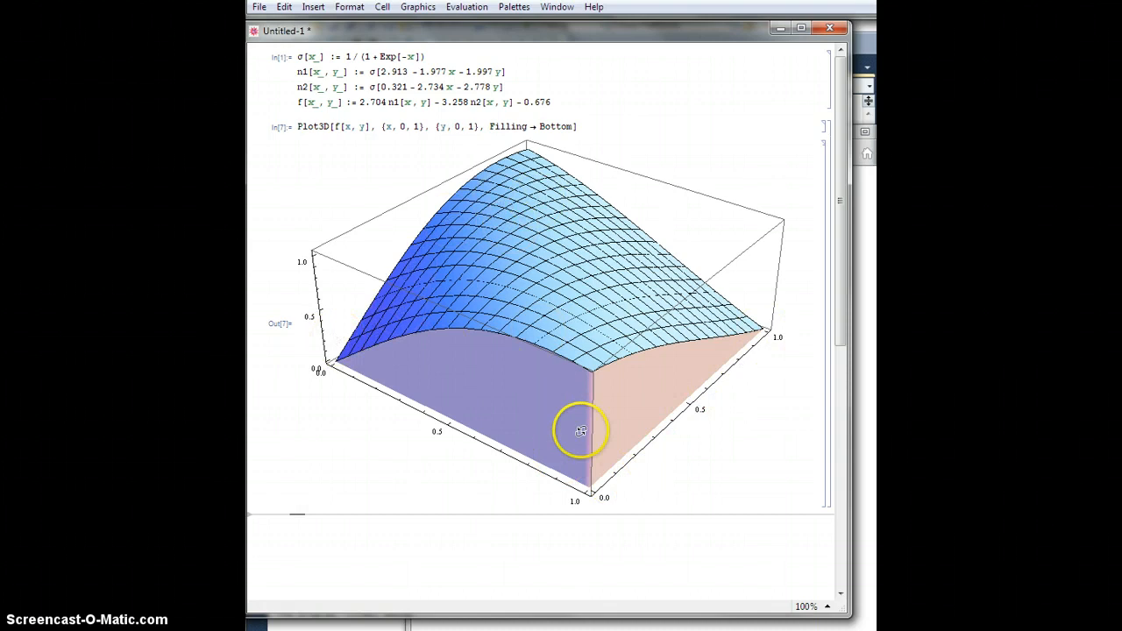
pyautogui.moveTo(581, 430); pyautogui.dragTo(590, 435)
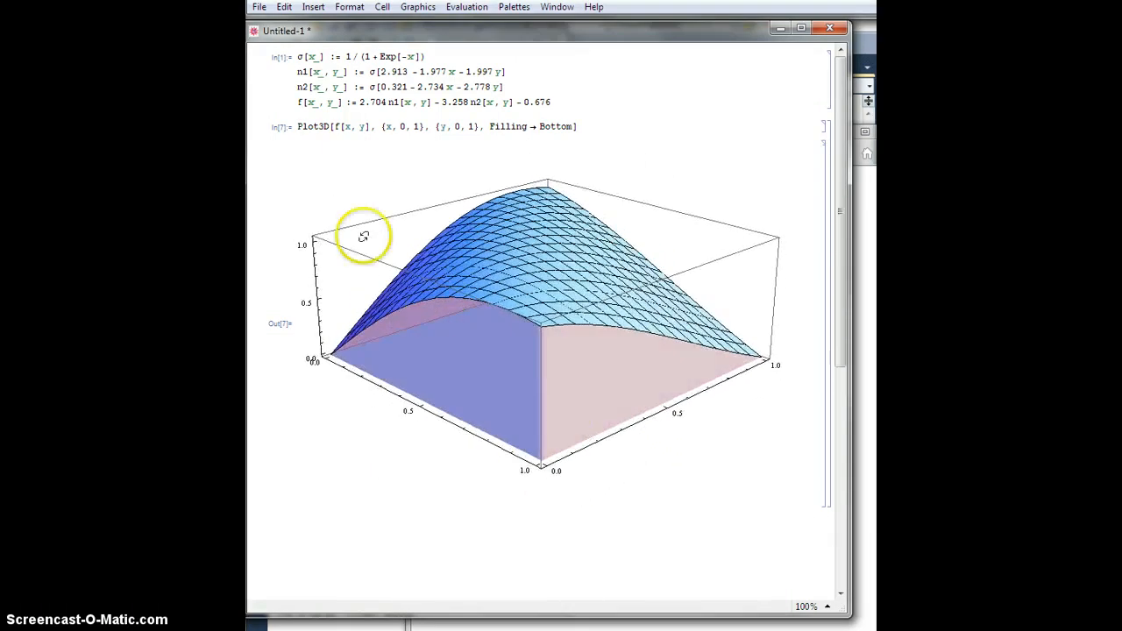
pyautogui.moveTo(362, 235); pyautogui.dragTo(544, 276)
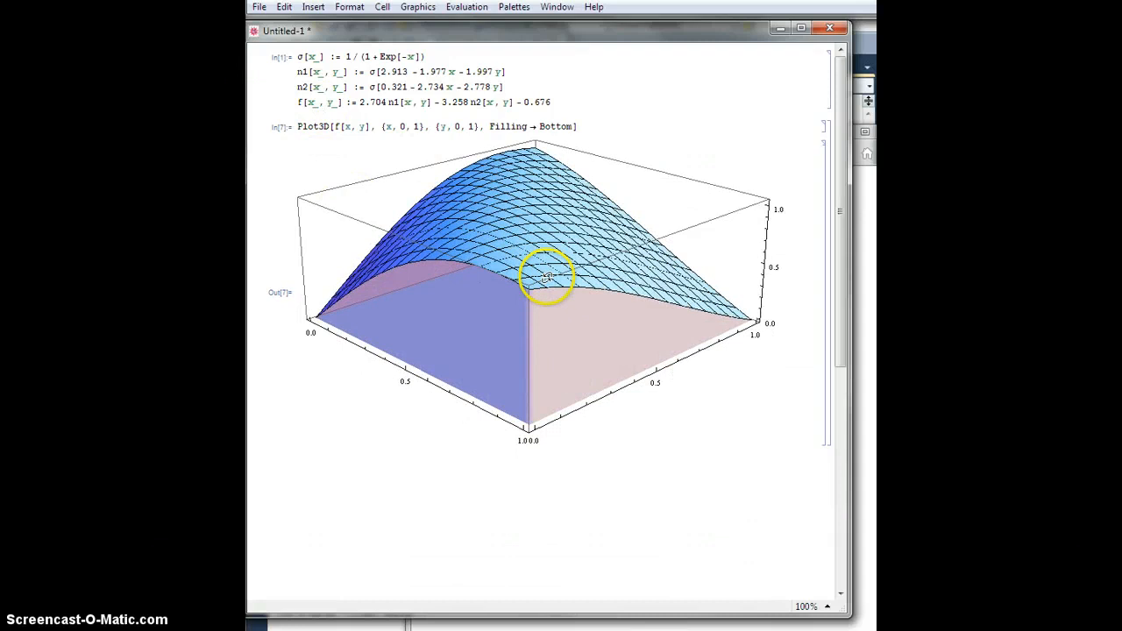
pyautogui.moveTo(548, 276); pyautogui.dragTo(493, 422)
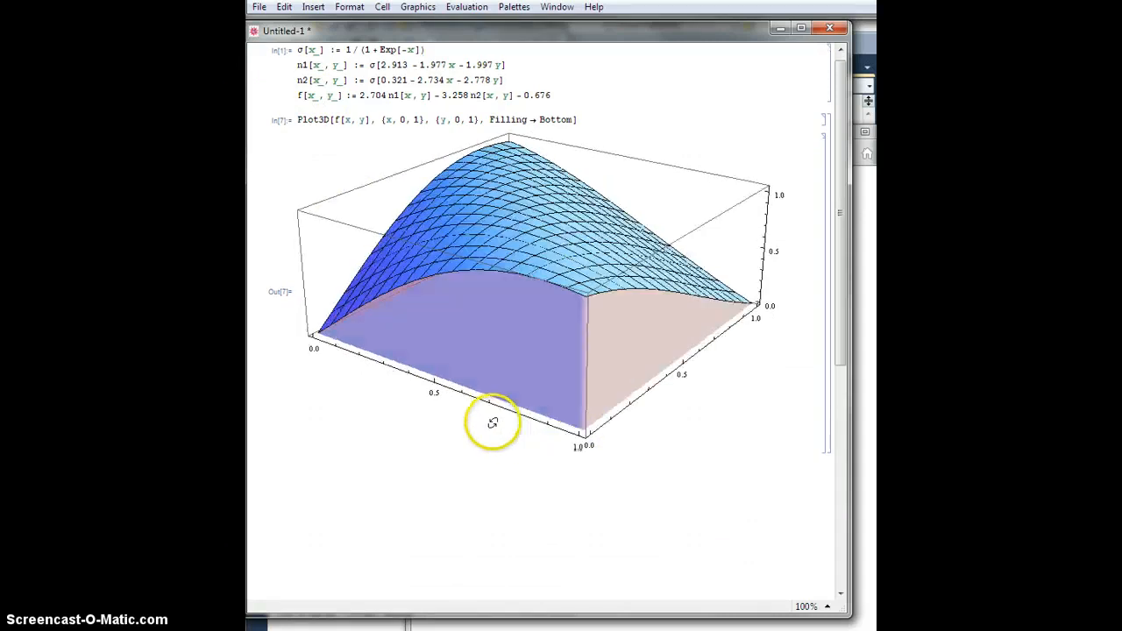
pyautogui.moveTo(492, 422); pyautogui.dragTo(474, 401)
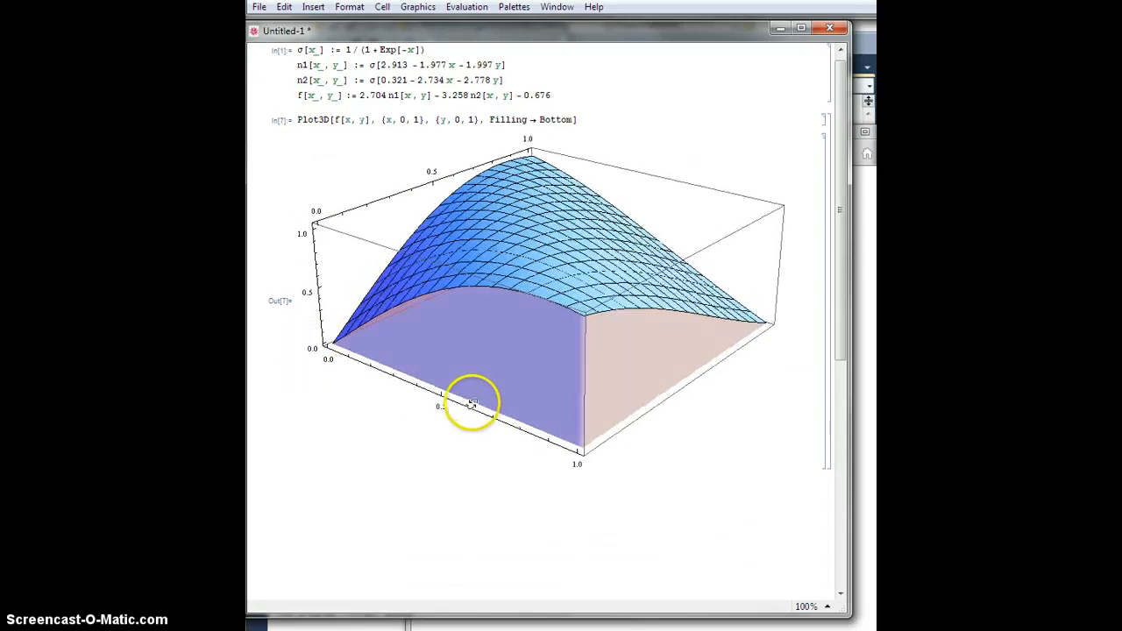
pyautogui.moveTo(474, 404); pyautogui.dragTo(342, 355)
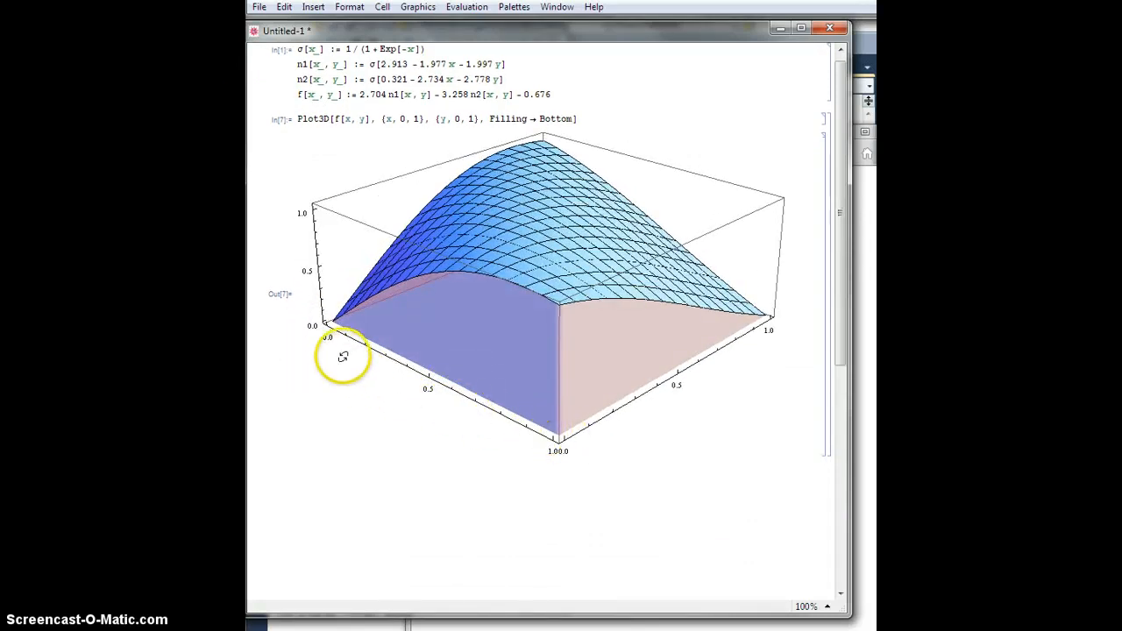
pyautogui.moveTo(342, 357); pyautogui.dragTo(717, 388)
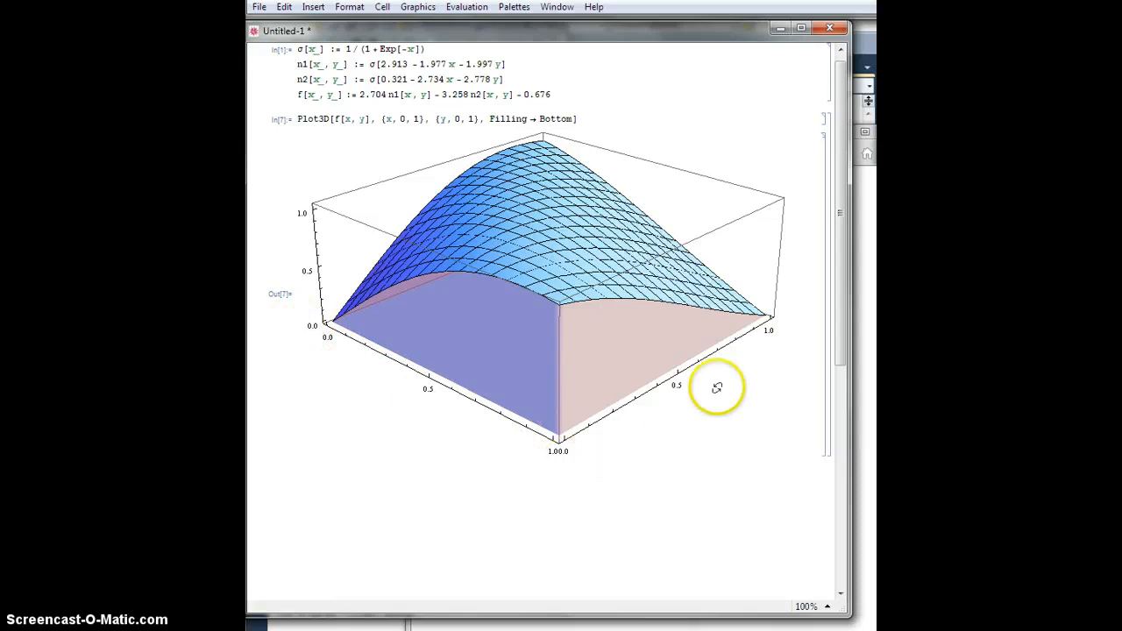
pyautogui.moveTo(335, 315)
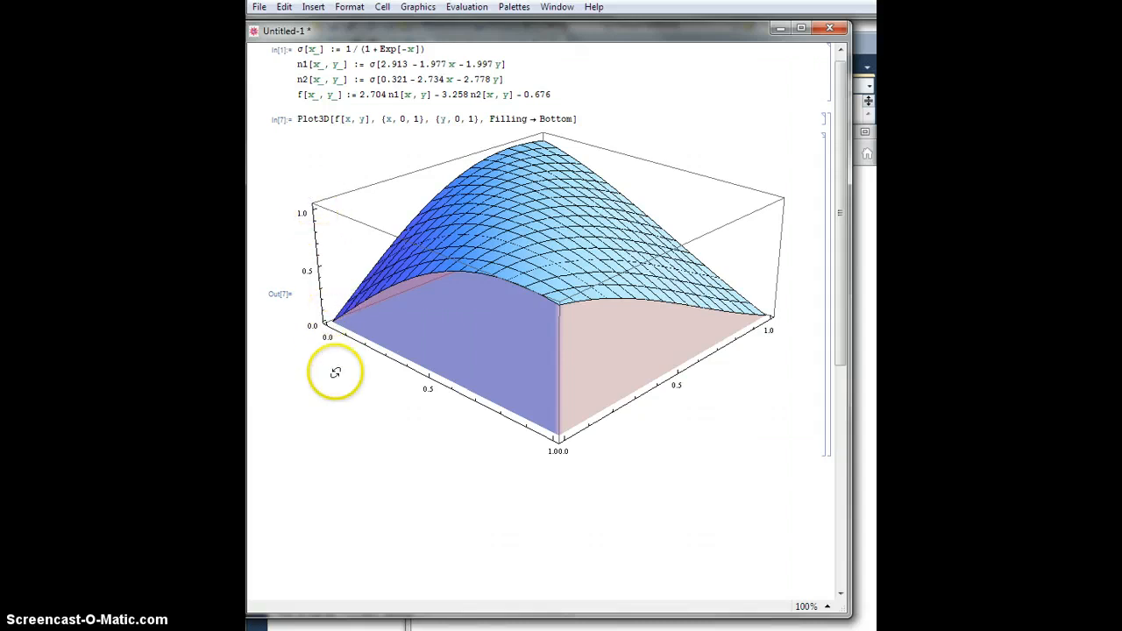
pyautogui.moveTo(558, 433)
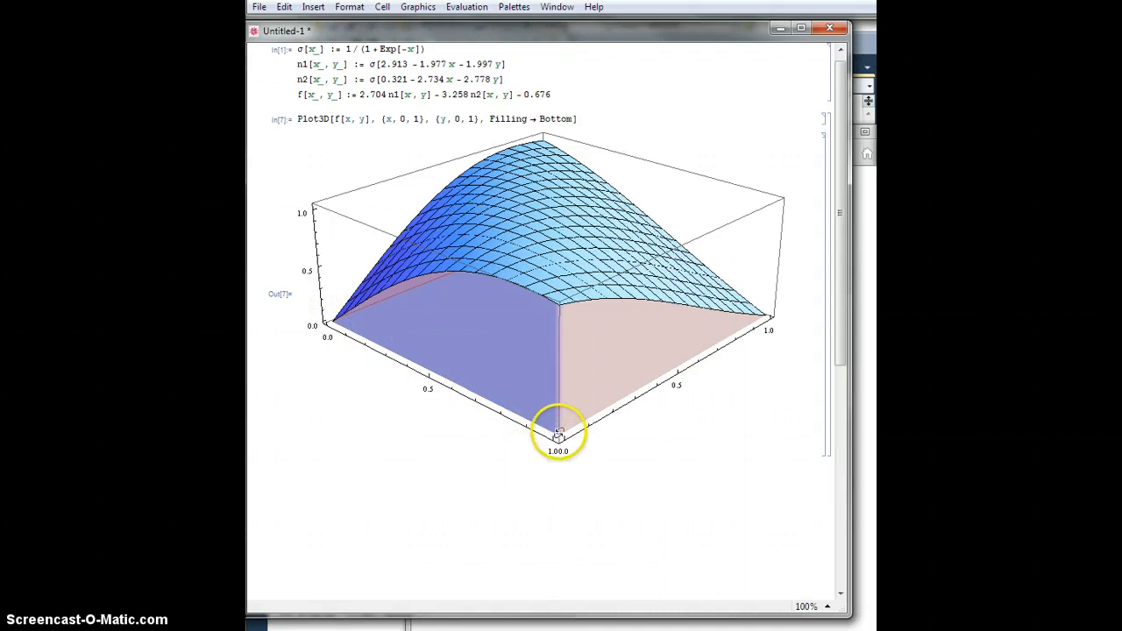
# Turn the surface to show its right side and vertical scale, then right-click the graphic
pyautogui.moveTo(558, 436); pyautogui.dragTo(559, 326)
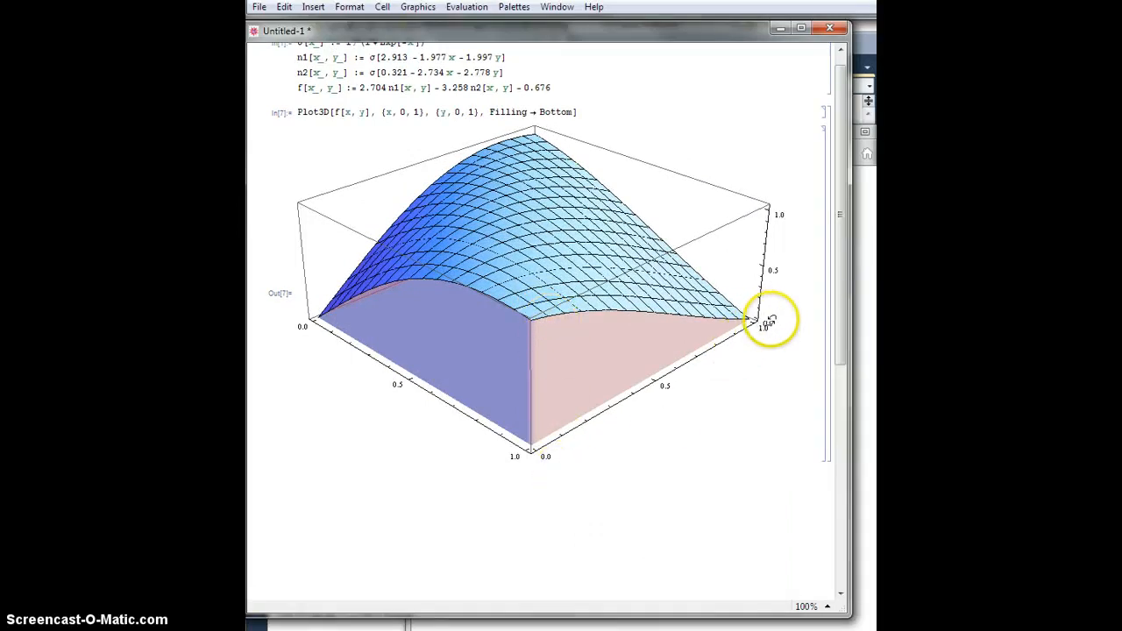
pyautogui.moveTo(771, 320); pyautogui.dragTo(605, 377)
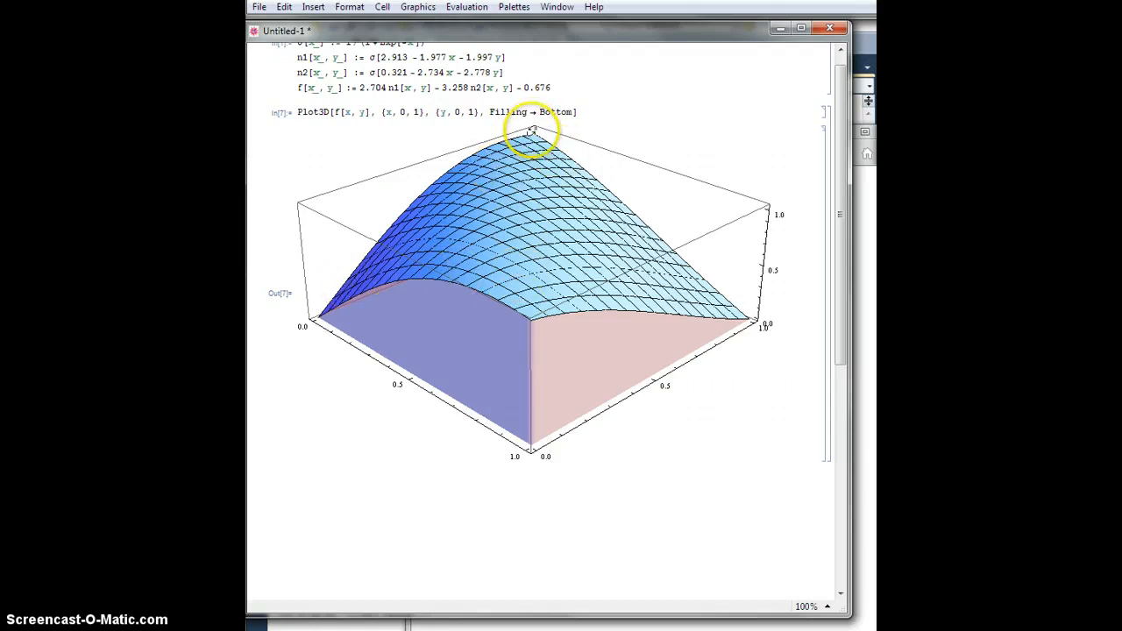
pyautogui.moveTo(541, 139)
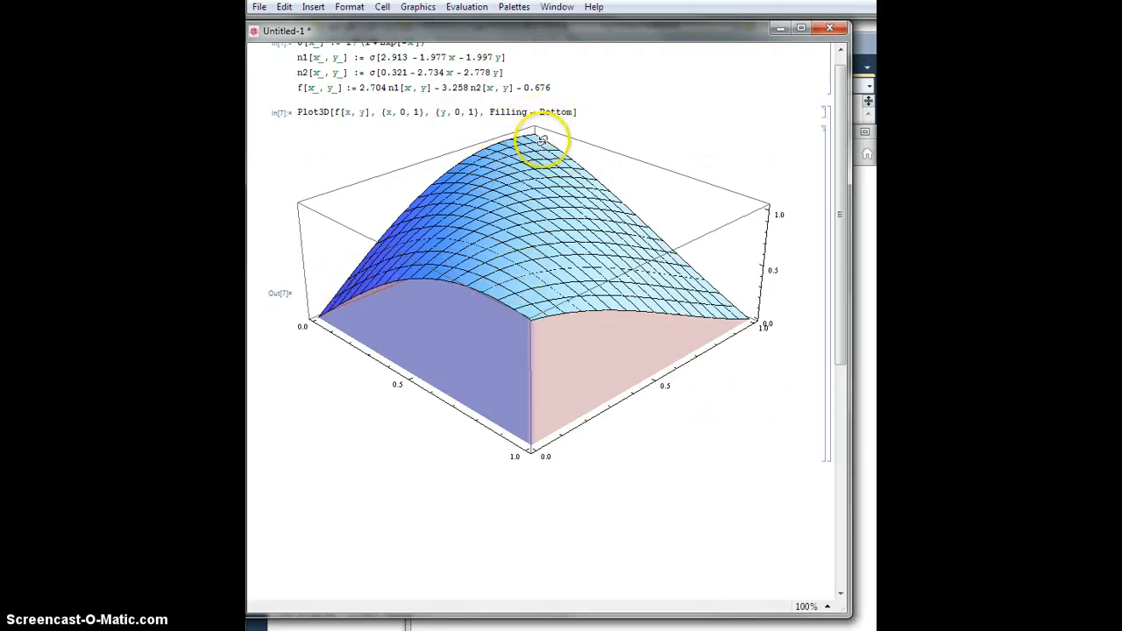
pyautogui.moveTo(540, 140); pyautogui.dragTo(552, 401)
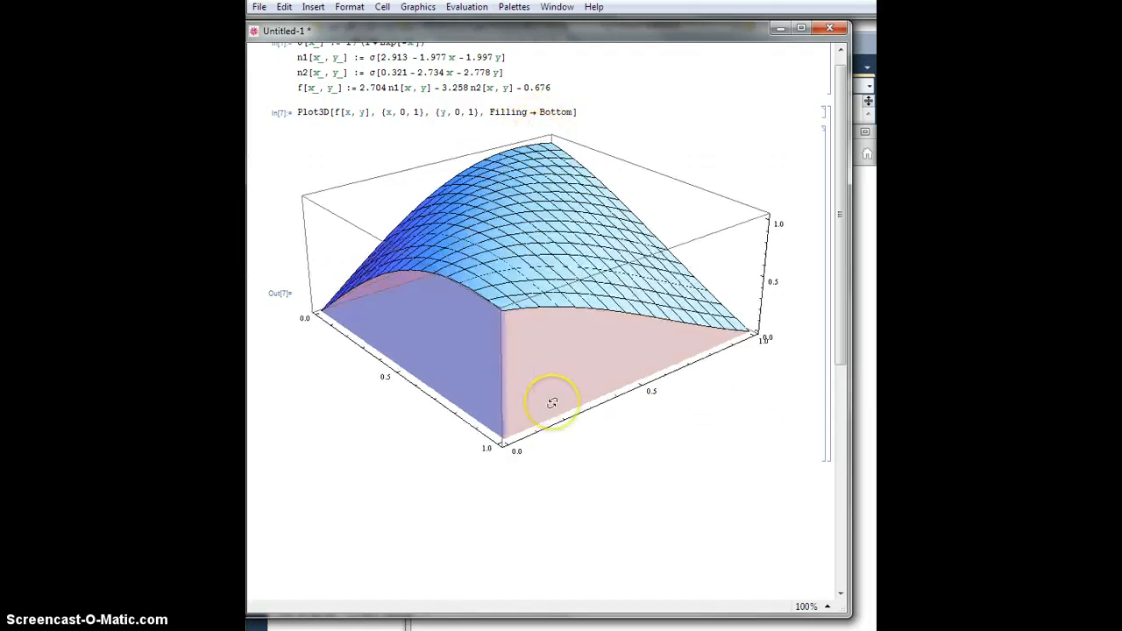
pyautogui.moveTo(553, 402); pyautogui.dragTo(552, 401)
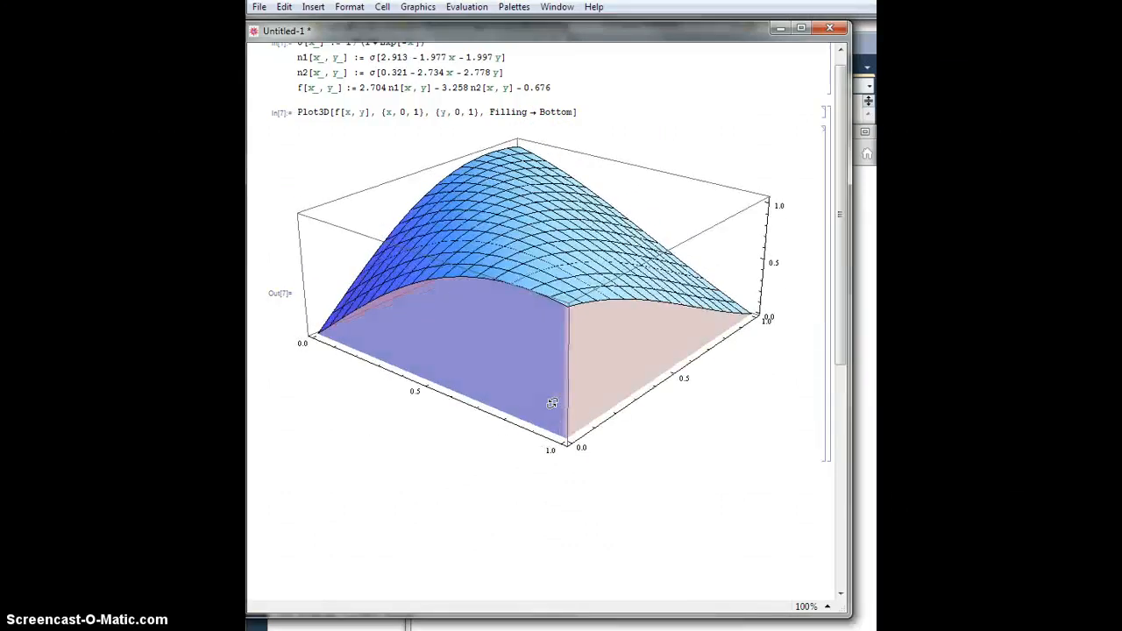
pyautogui.moveTo(552, 403); pyautogui.dragTo(363, 289)
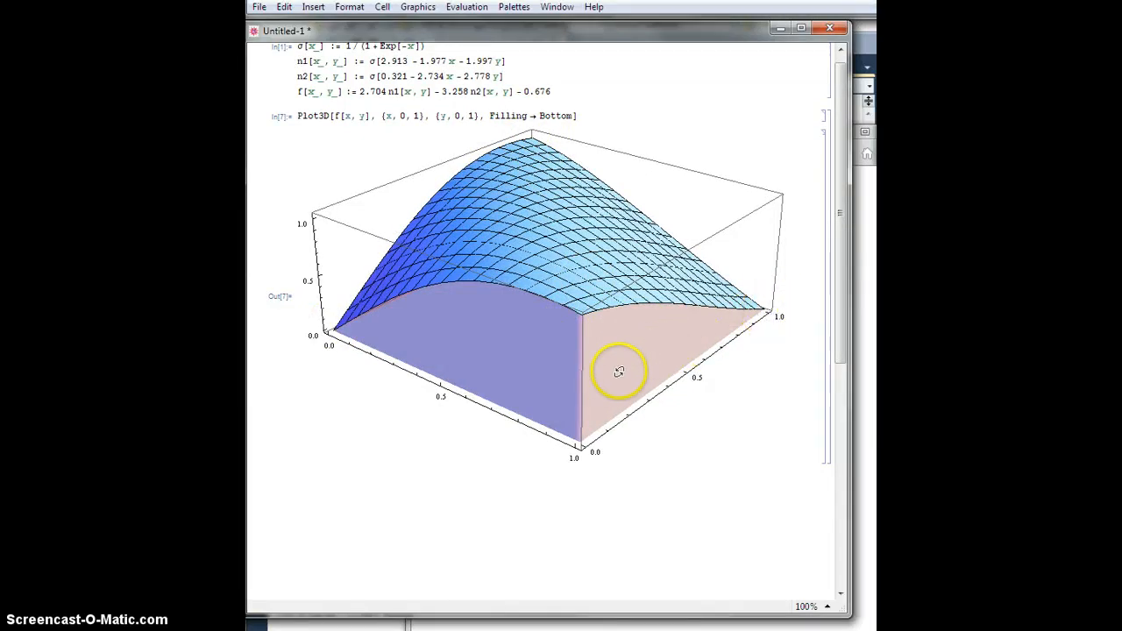
pyautogui.moveTo(618, 371); pyautogui.dragTo(489, 306)
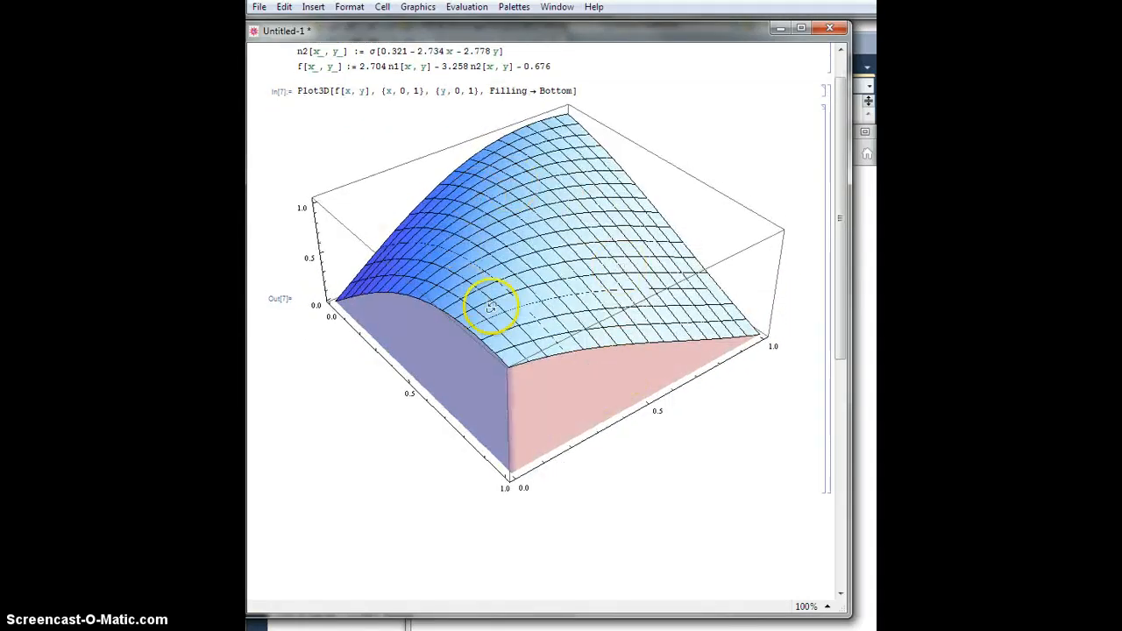
pyautogui.moveTo(489, 307); pyautogui.dragTo(547, 386)
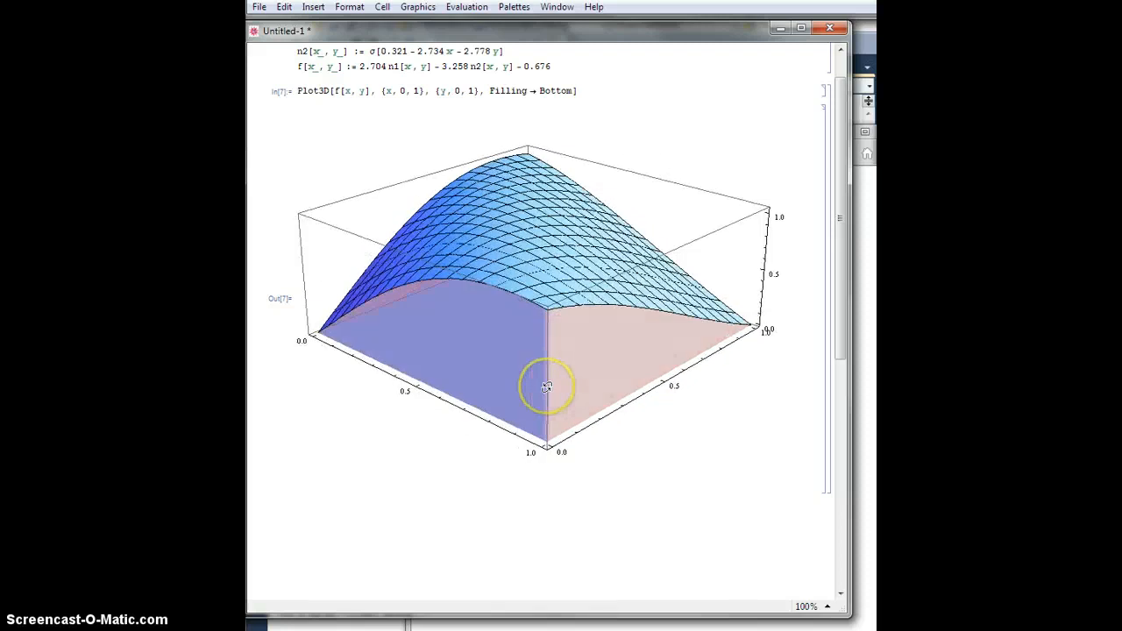
pyautogui.rightClick(594, 375)
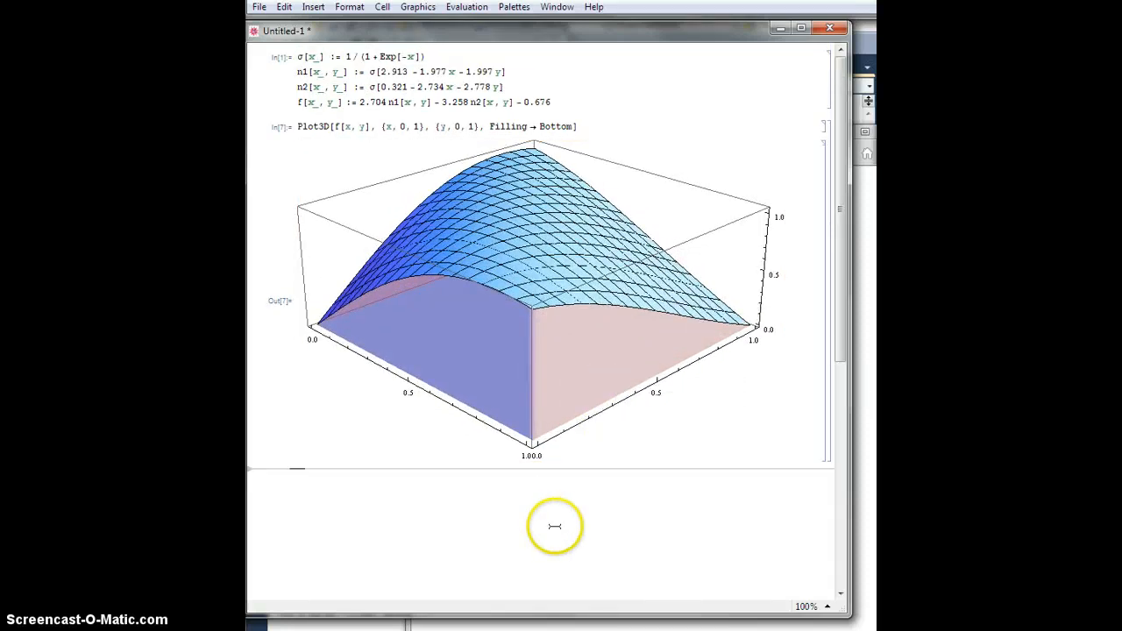
pyautogui.moveTo(526, 263)
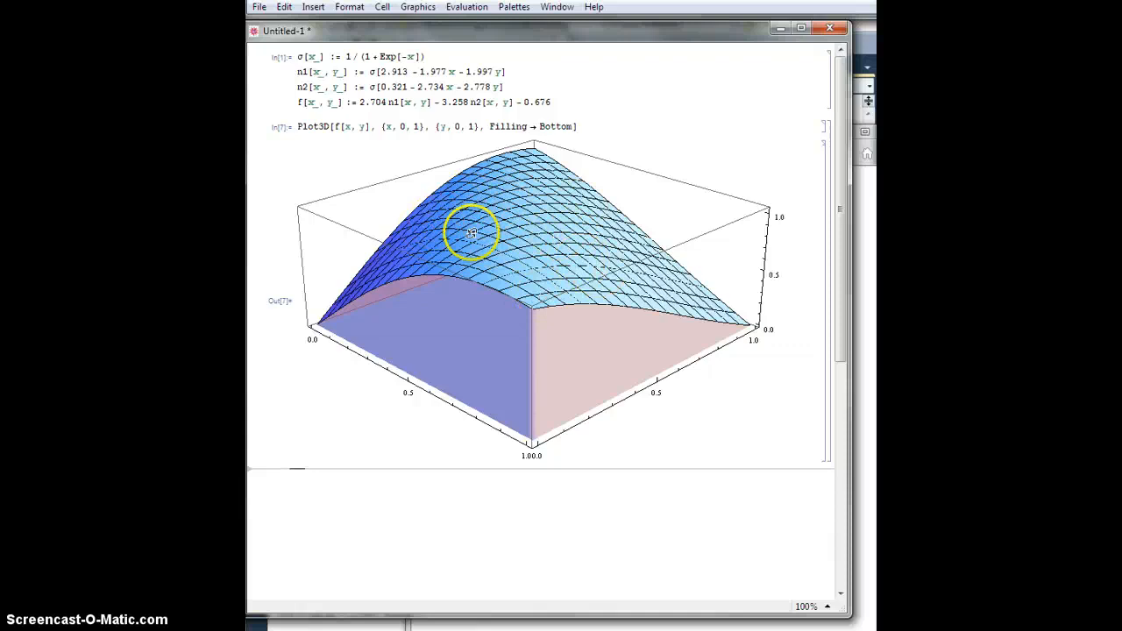
# Rotate the XOR surface between top-down and side-on viewpoints
pyautogui.moveTo(471, 233); pyautogui.dragTo(595, 408)
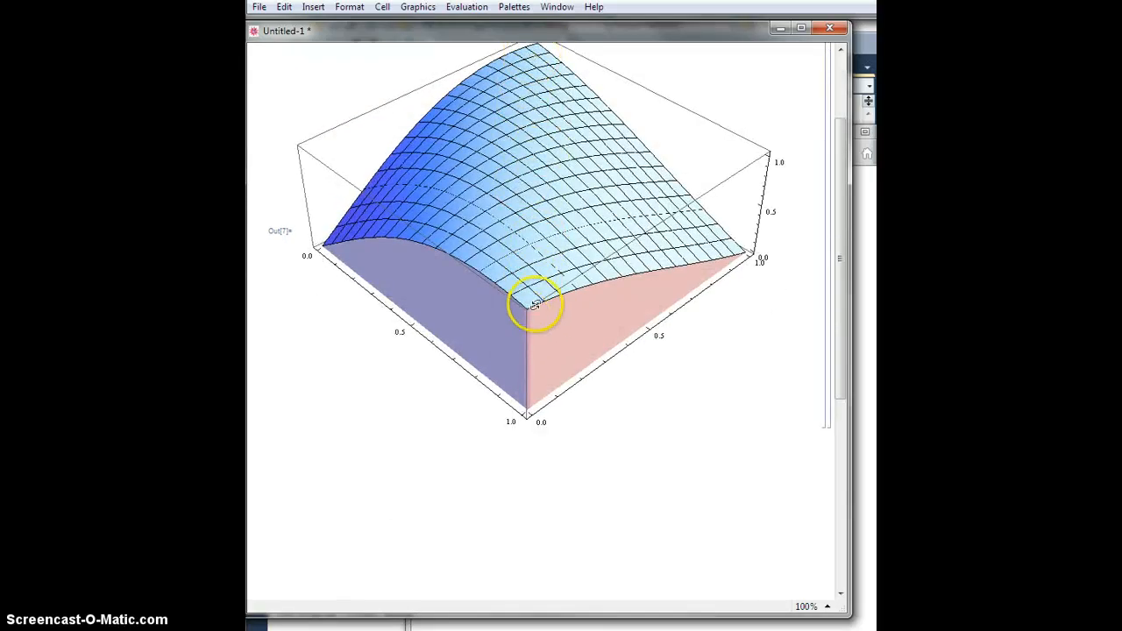
pyautogui.moveTo(535, 304); pyautogui.dragTo(329, 244)
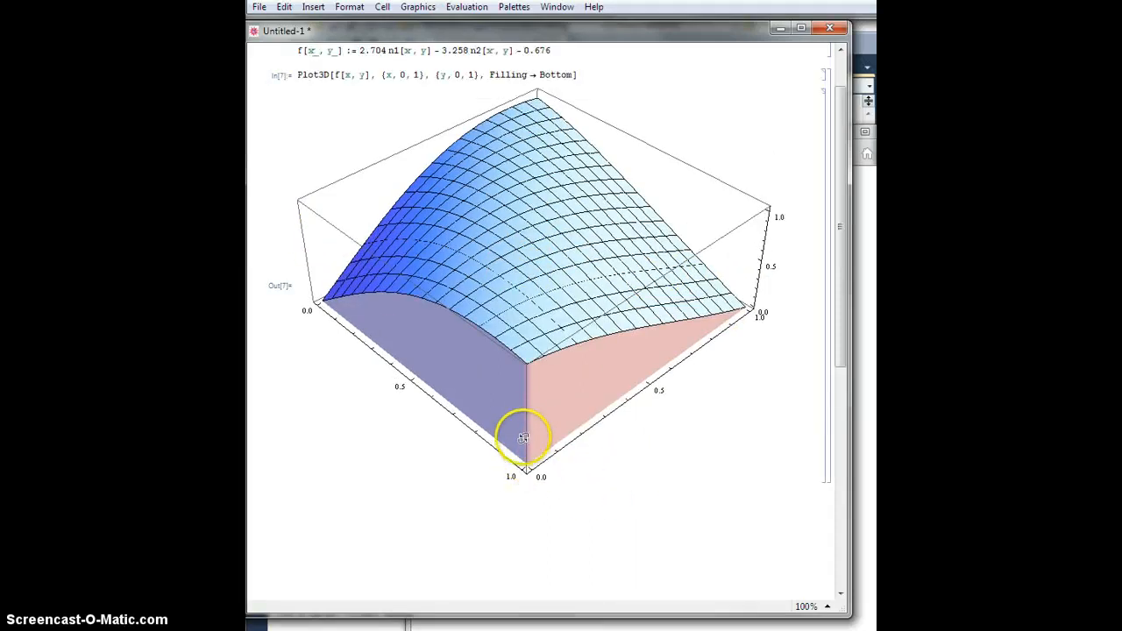
pyautogui.moveTo(524, 438); pyautogui.dragTo(528, 432)
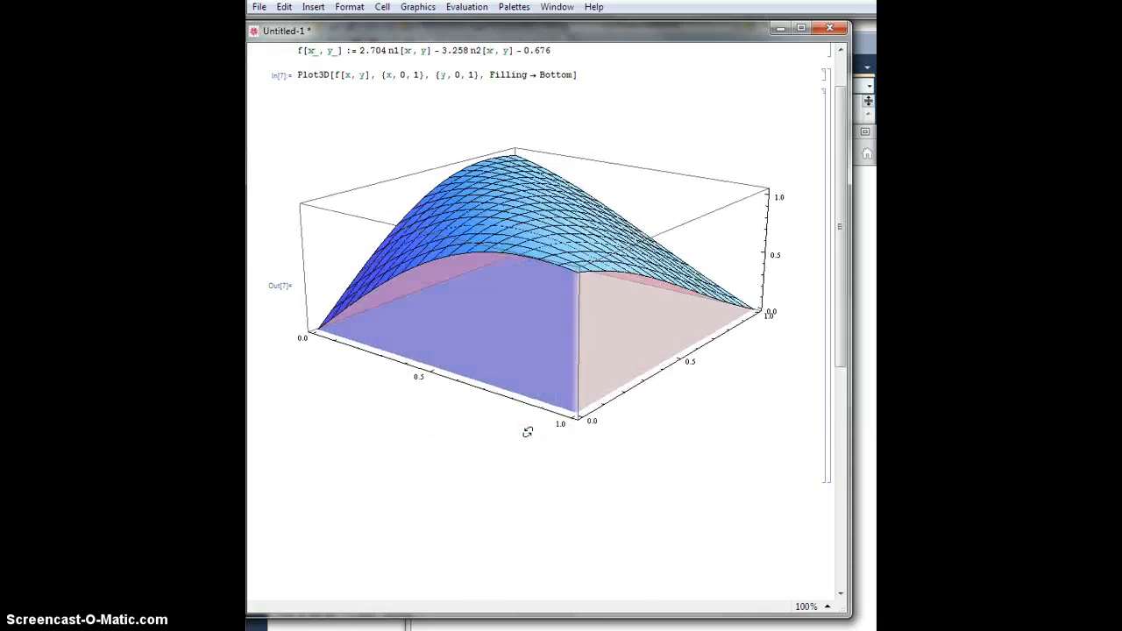
pyautogui.moveTo(526, 263); pyautogui.dragTo(526, 429)
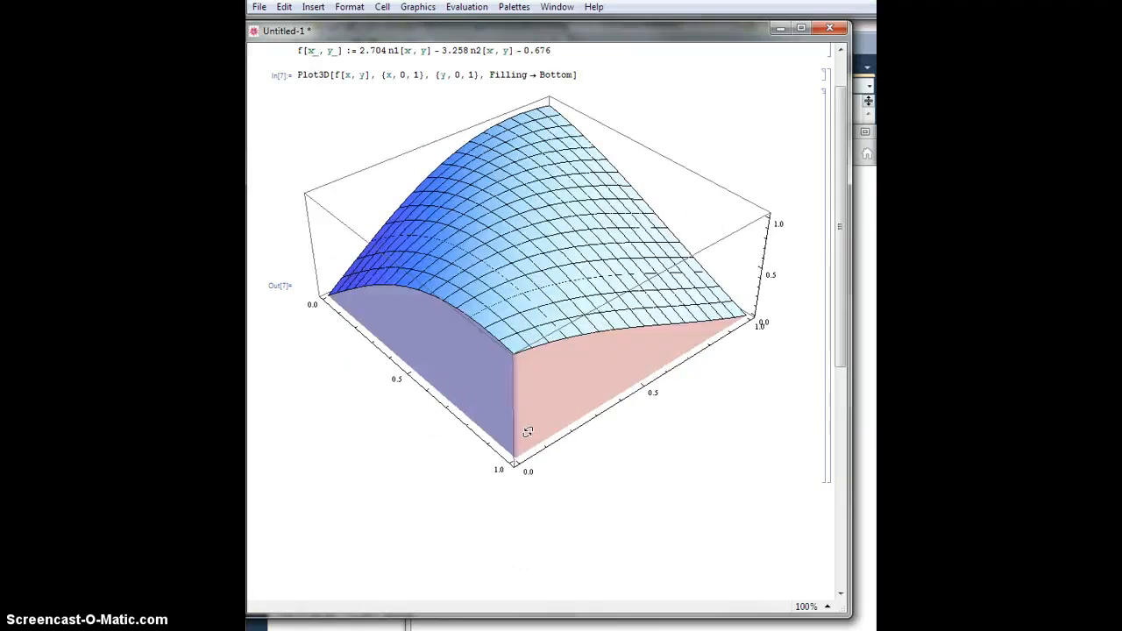
pyautogui.moveTo(528, 431); pyautogui.dragTo(548, 404)
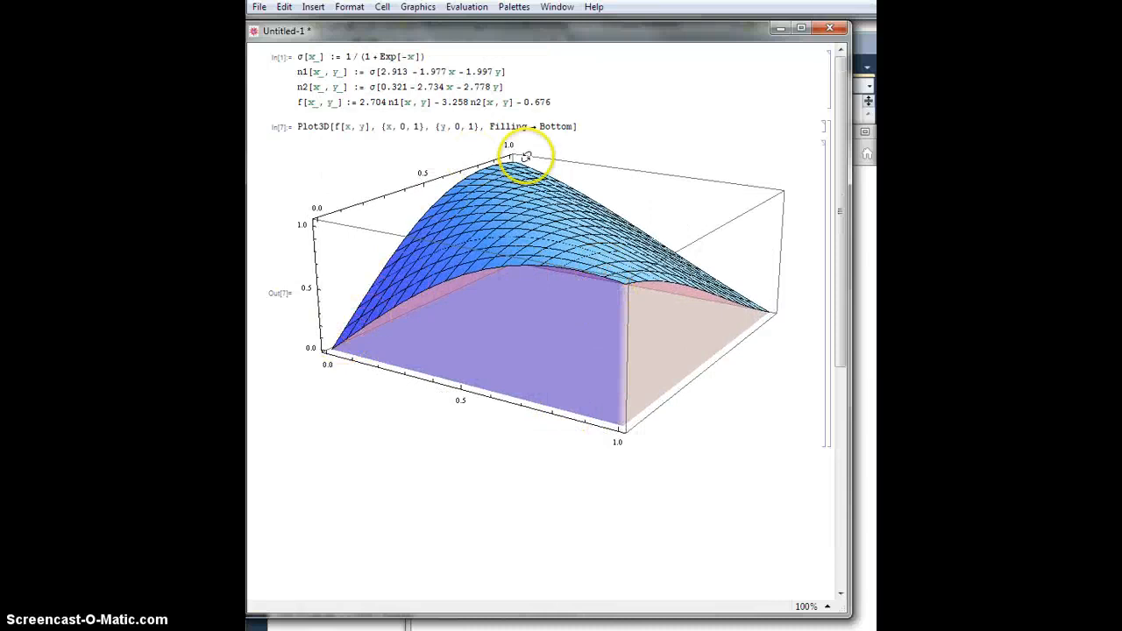
# Spin the surface through corner, opposite-side and top views, ending with the z-axis visible
pyautogui.moveTo(522, 158); pyautogui.dragTo(583, 337)
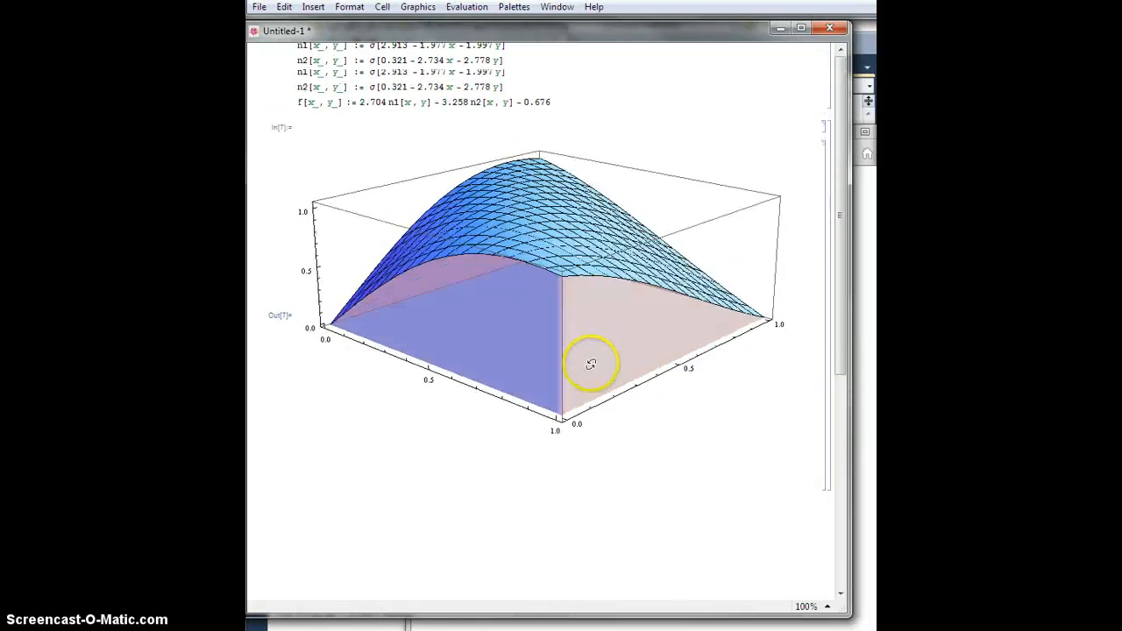
pyautogui.moveTo(590, 363); pyautogui.dragTo(521, 342)
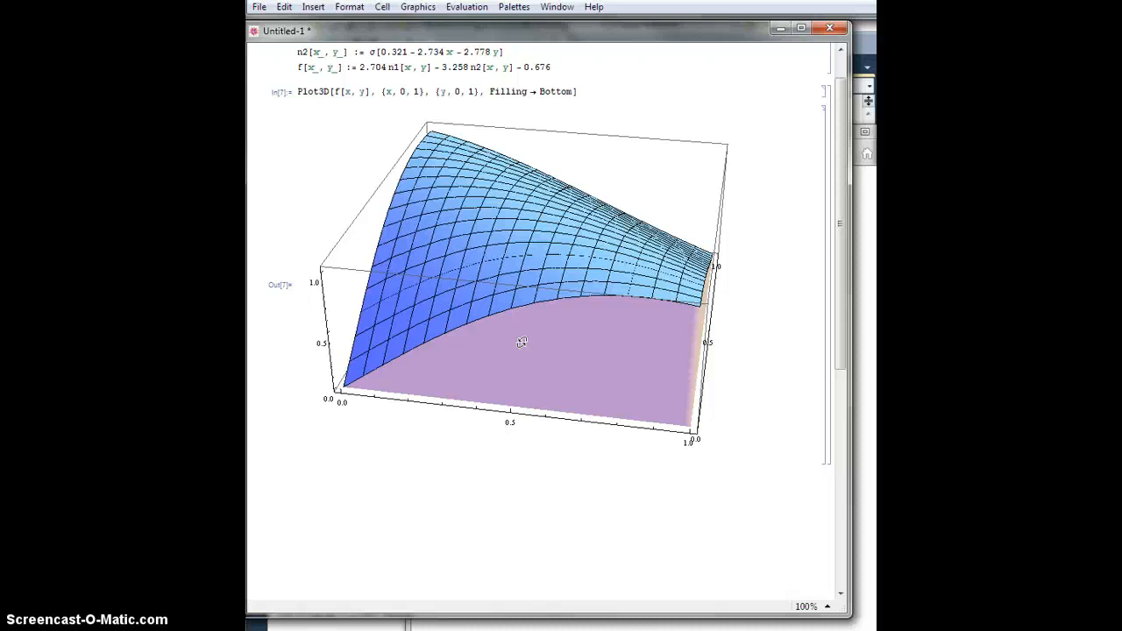
pyautogui.moveTo(522, 342); pyautogui.dragTo(521, 342)
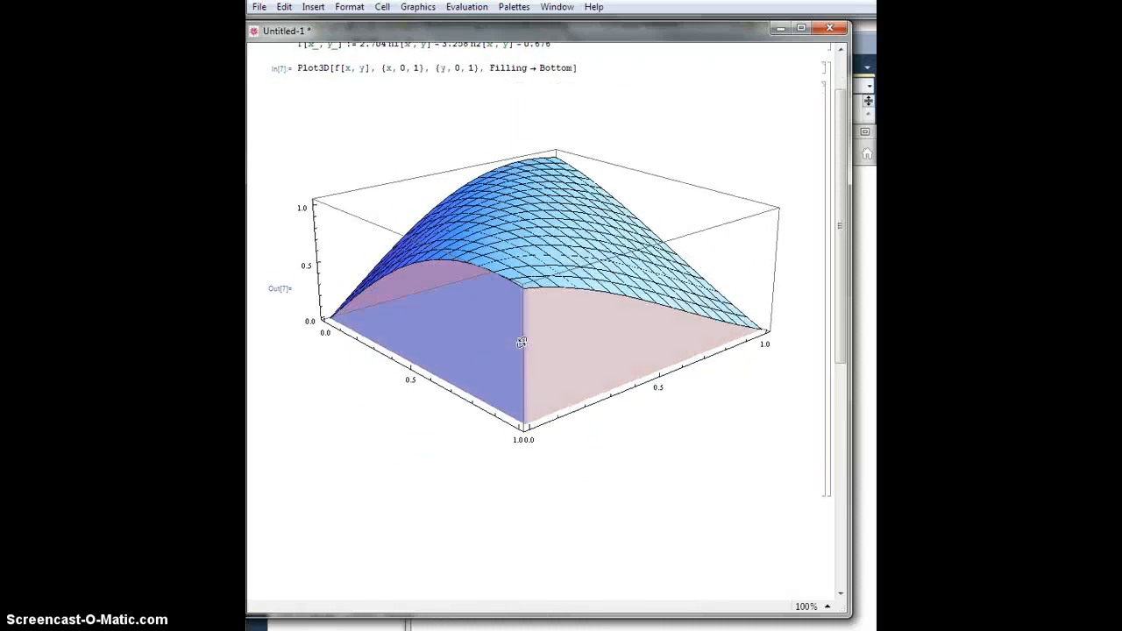
pyautogui.moveTo(521, 342); pyautogui.dragTo(489, 390)
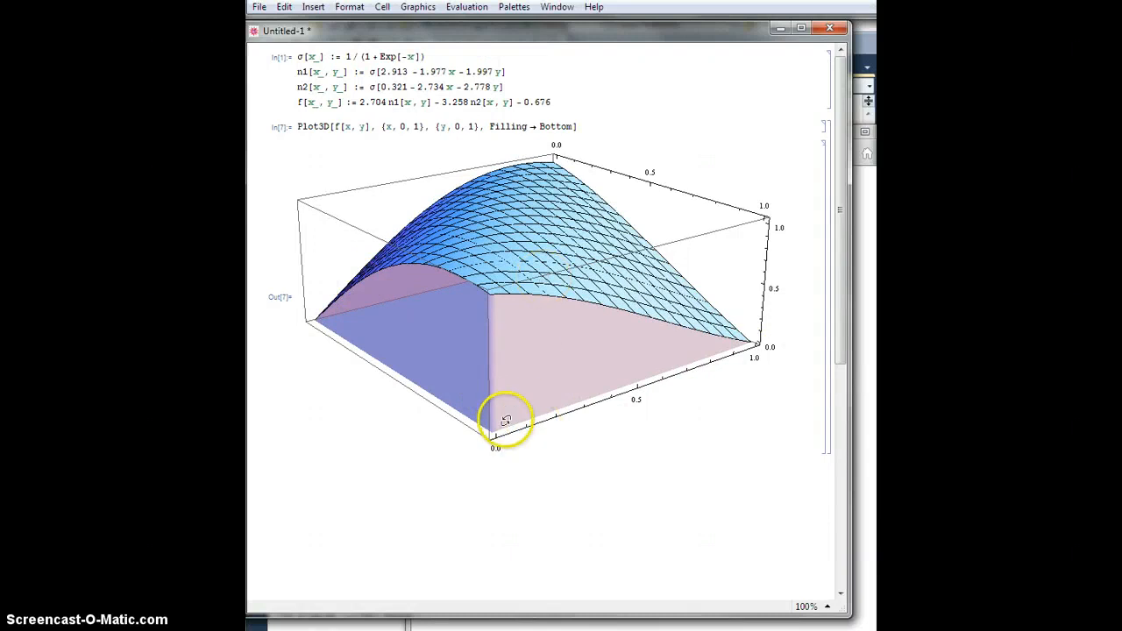
pyautogui.moveTo(505, 419); pyautogui.dragTo(553, 375)
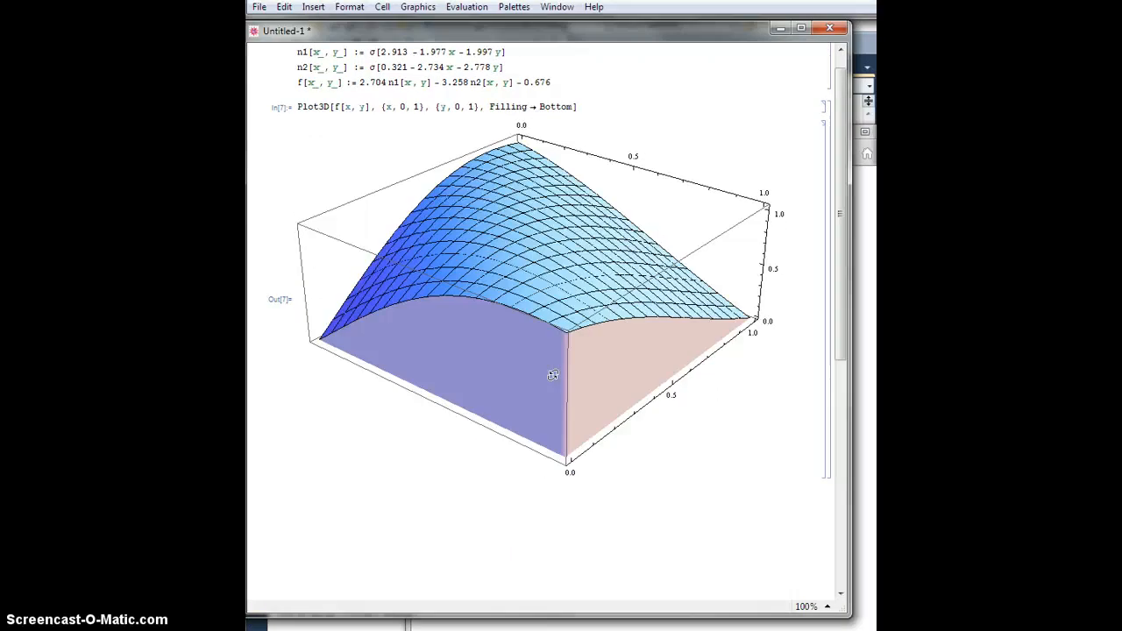
pyautogui.moveTo(553, 374); pyautogui.dragTo(602, 377)
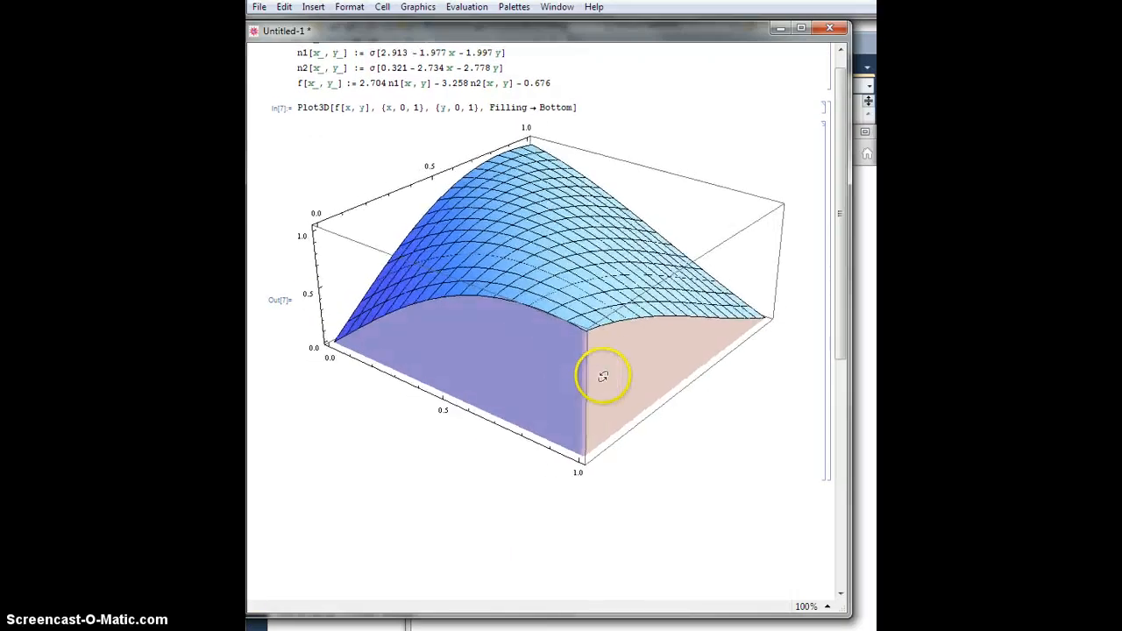
pyautogui.moveTo(602, 375); pyautogui.dragTo(356, 320)
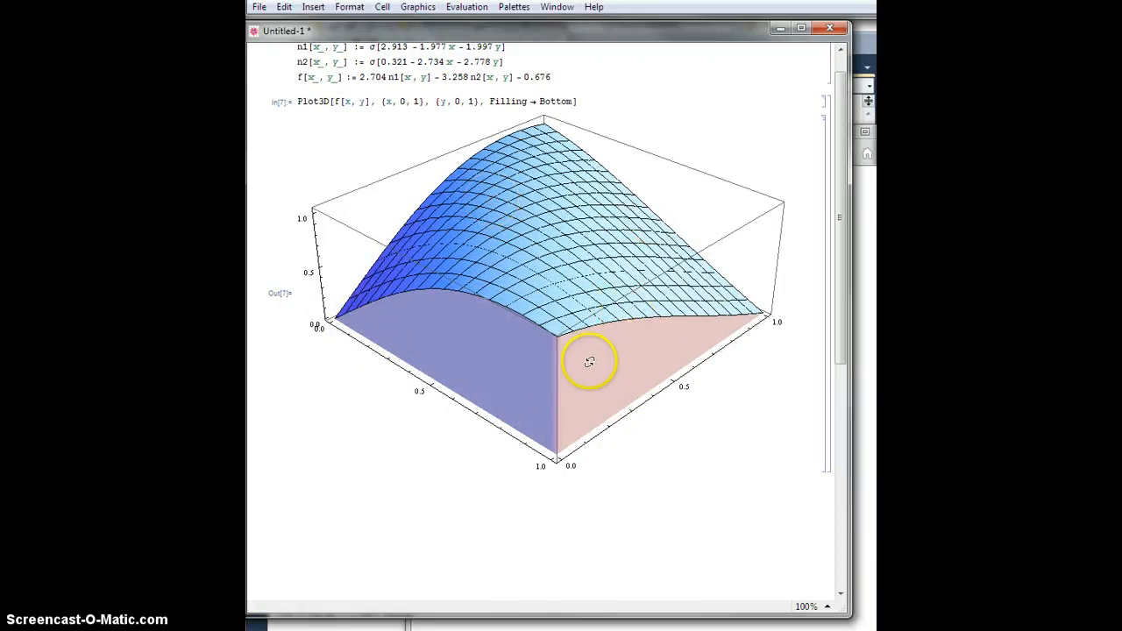
pyautogui.moveTo(589, 362); pyautogui.dragTo(569, 389)
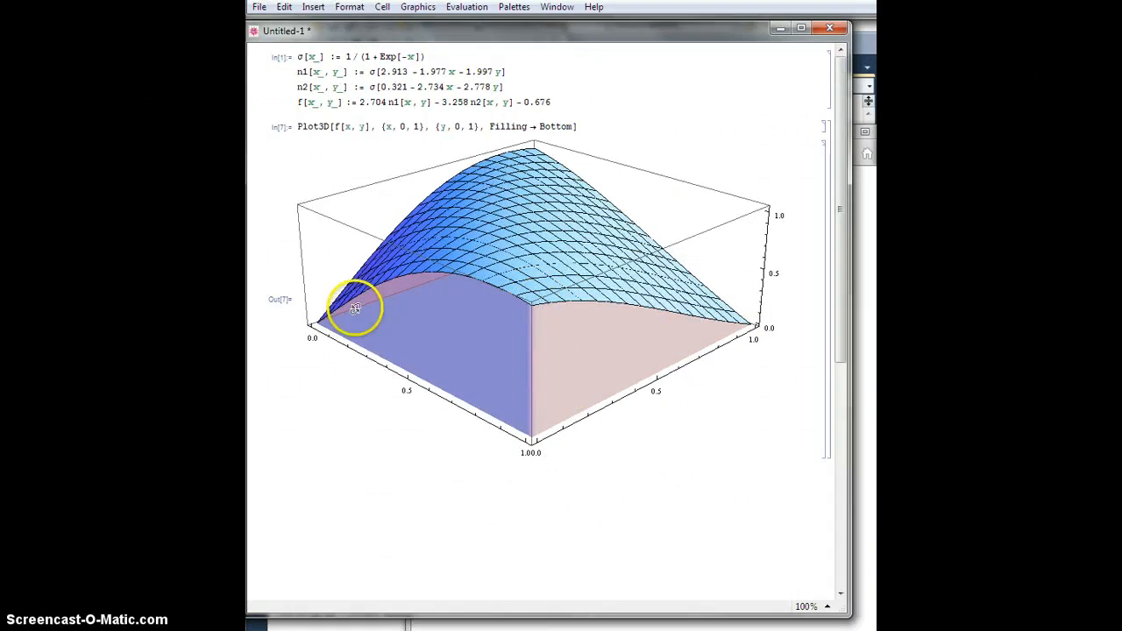
pyautogui.moveTo(526, 313)
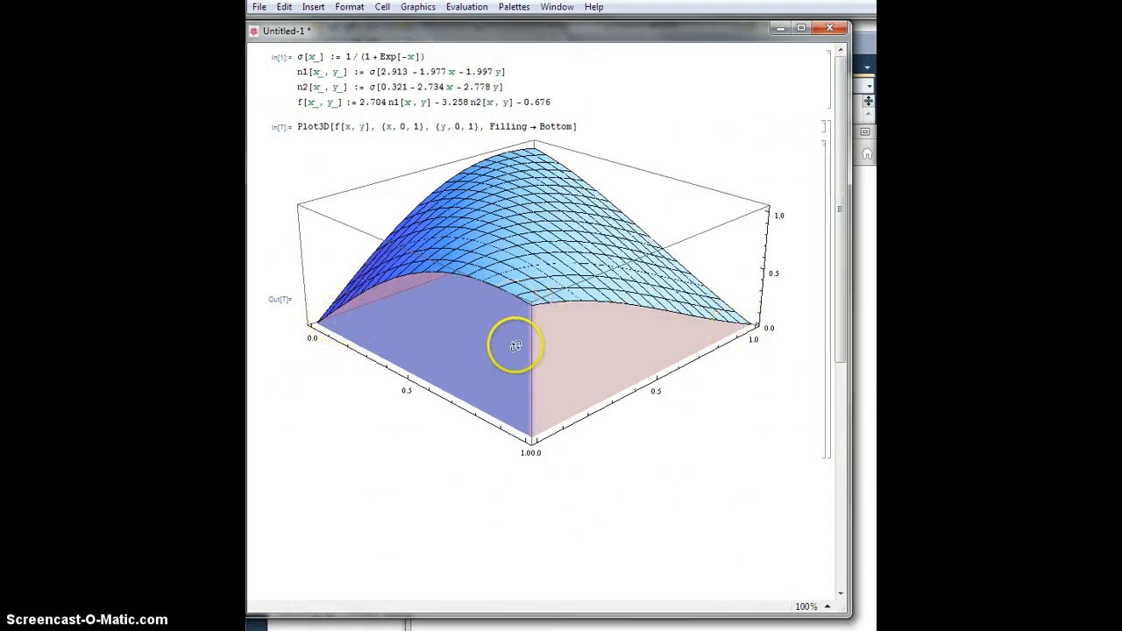
pyautogui.moveTo(516, 345); pyautogui.dragTo(521, 339)
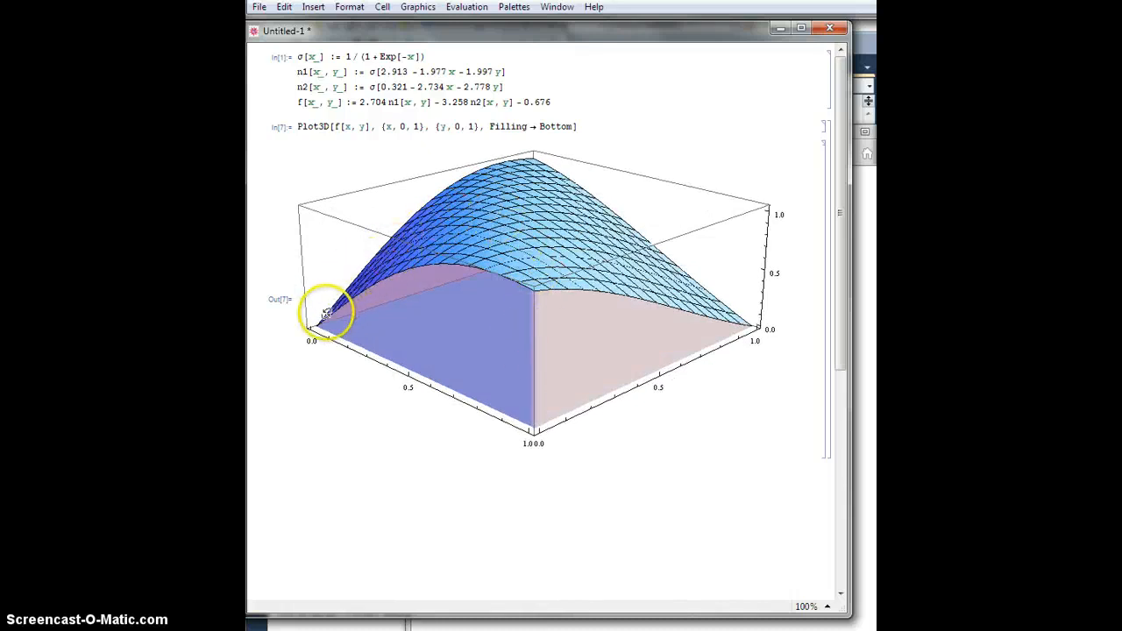
pyautogui.moveTo(329, 311); pyautogui.dragTo(565, 199)
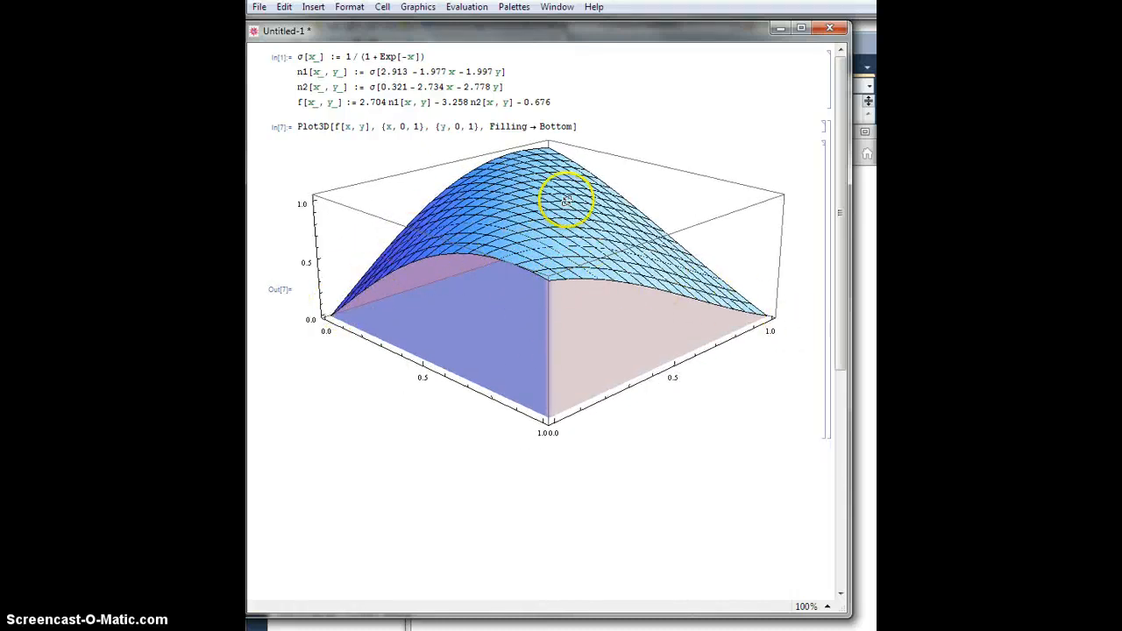
pyautogui.moveTo(565, 199); pyautogui.dragTo(542, 288)
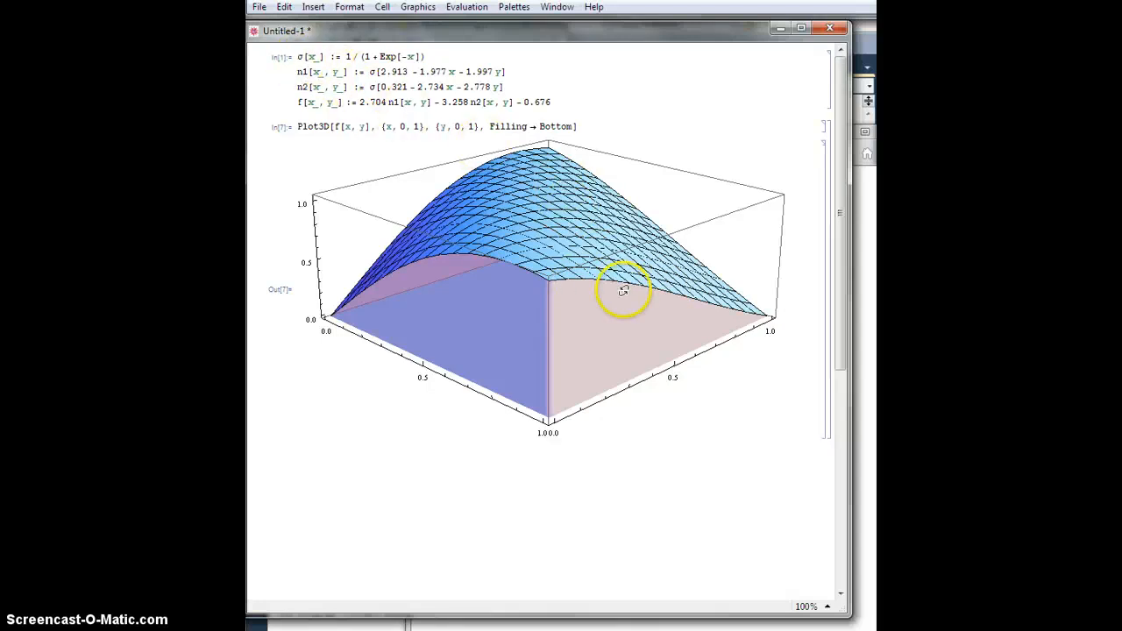
pyautogui.moveTo(622, 289); pyautogui.dragTo(592, 311)
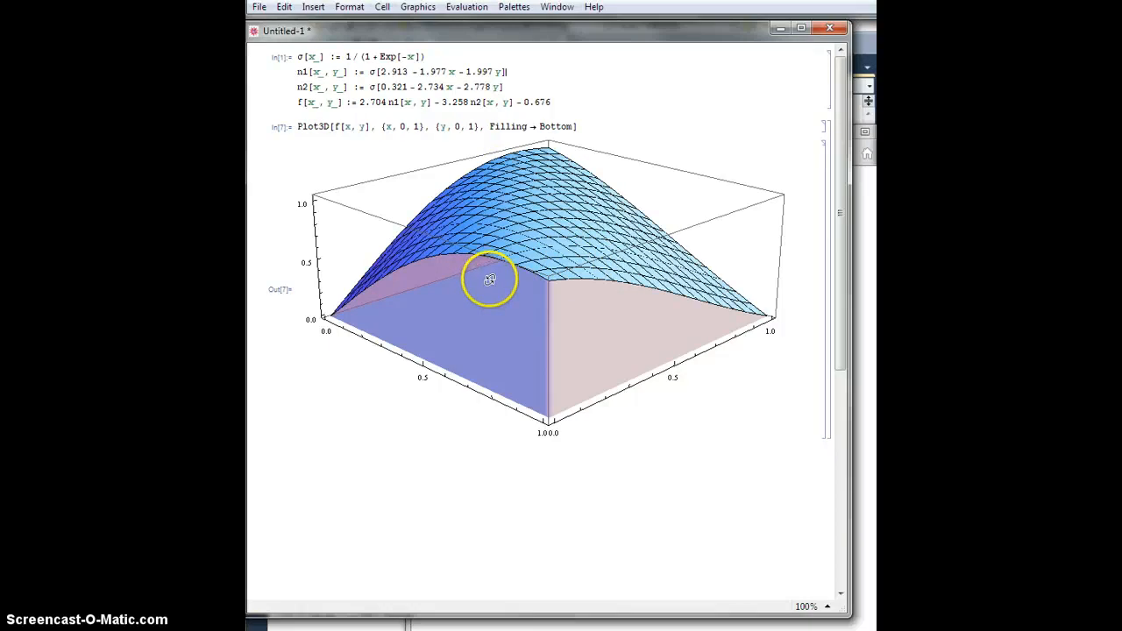
pyautogui.moveTo(372, 577)
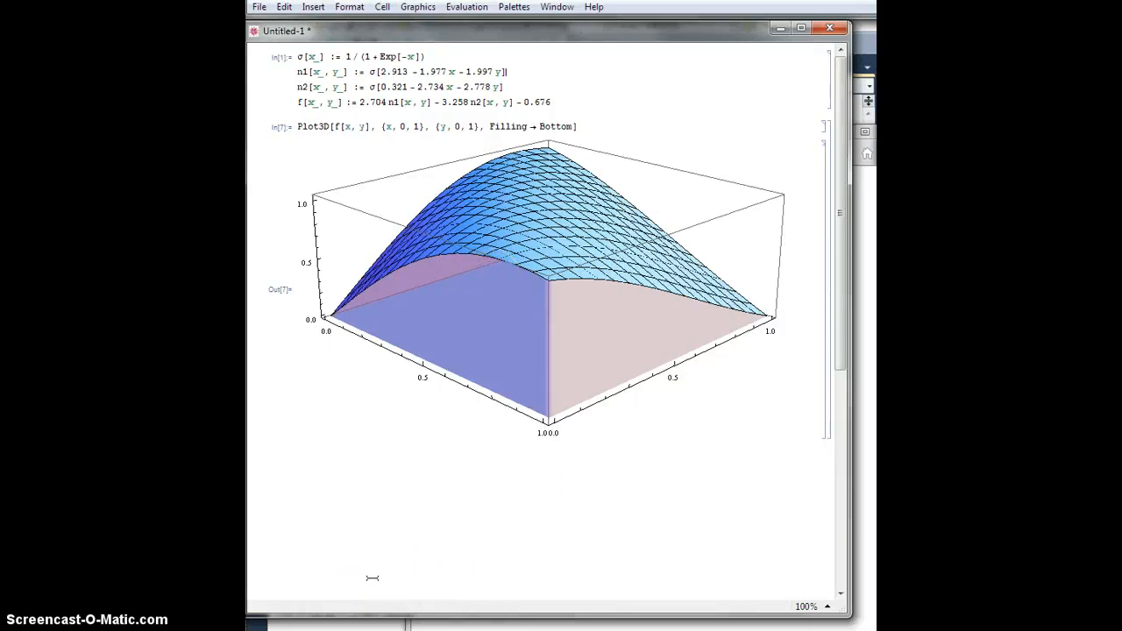